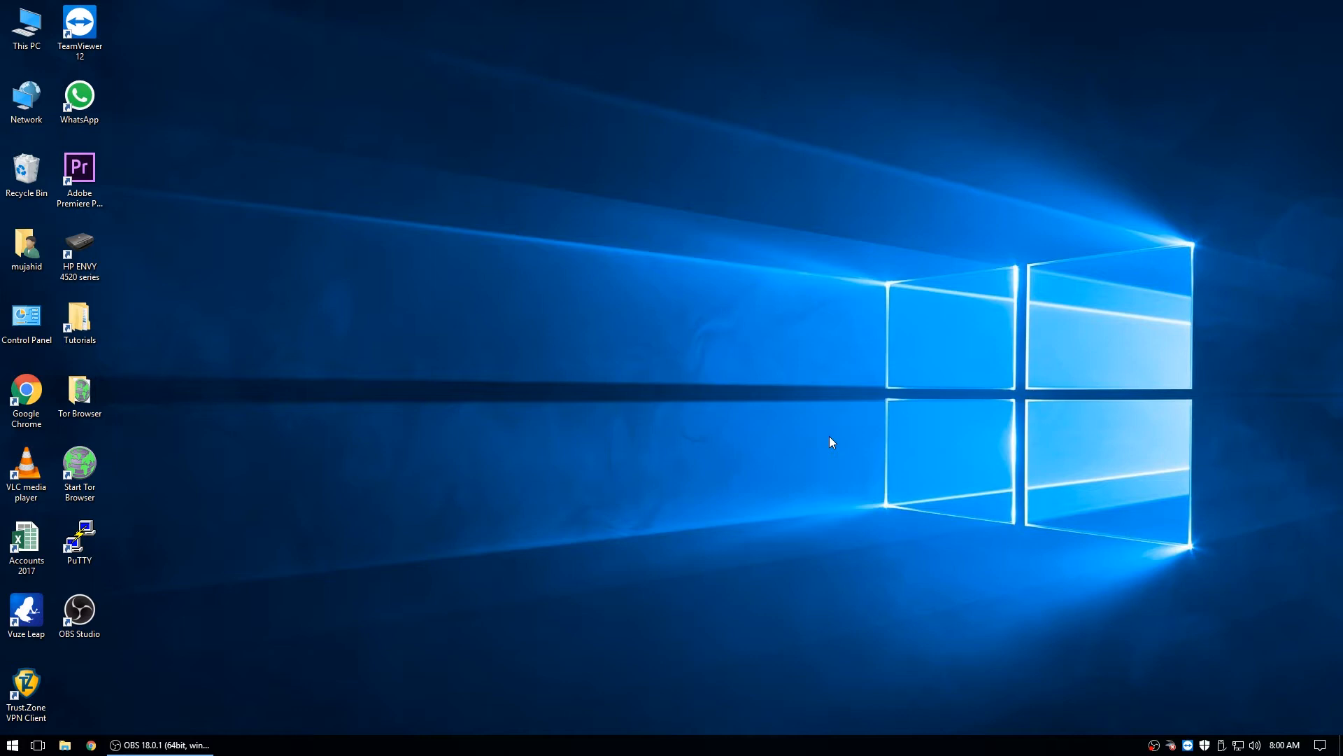
pyautogui.moveTo(796, 482)
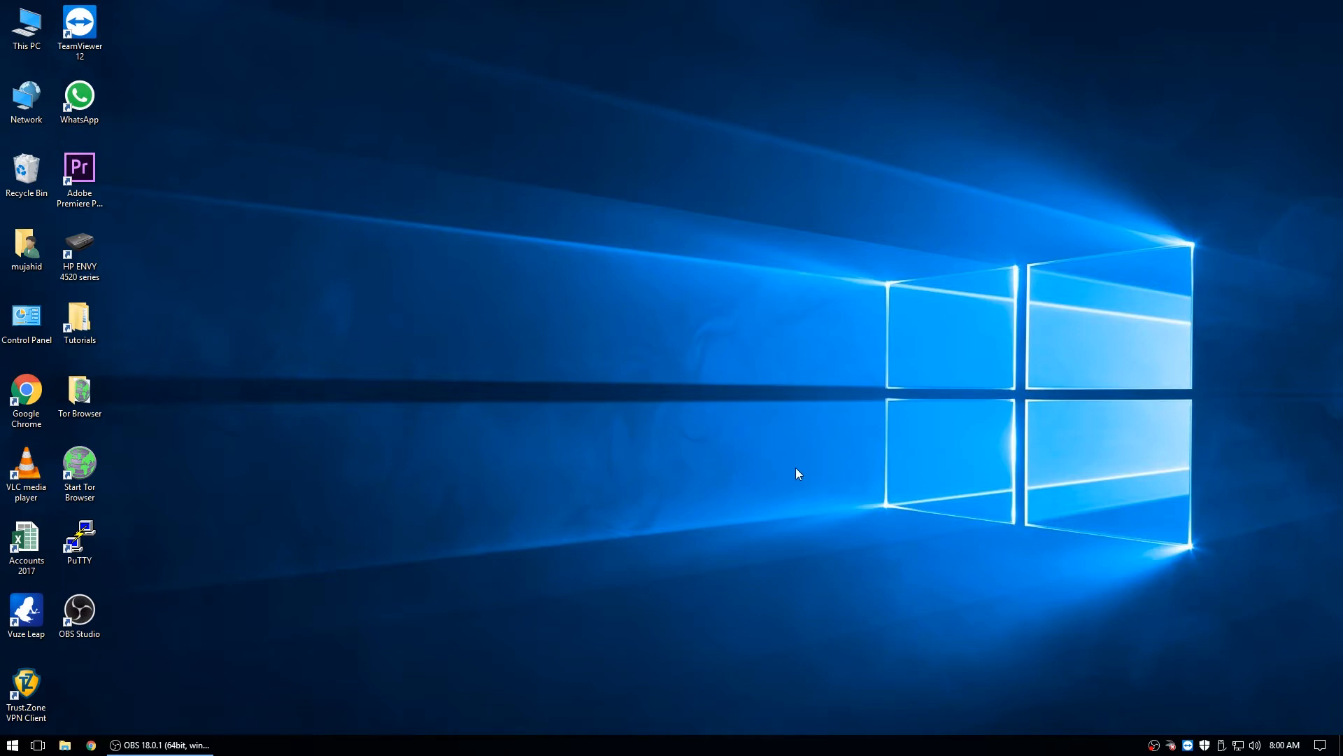
pyautogui.moveTo(810, 452)
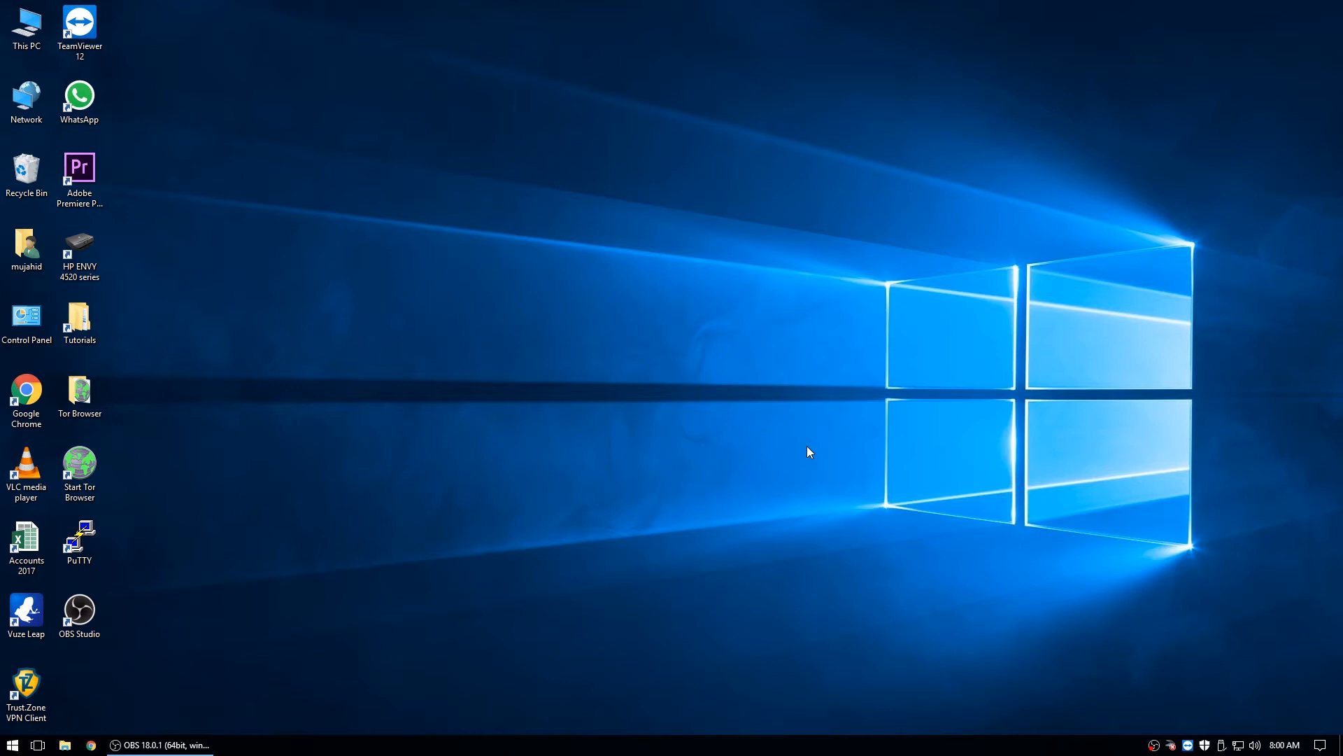
# Bring up the Delete File confirmation for the OBS Capture .mp4 recording on the desktop
pyautogui.click(25, 174)
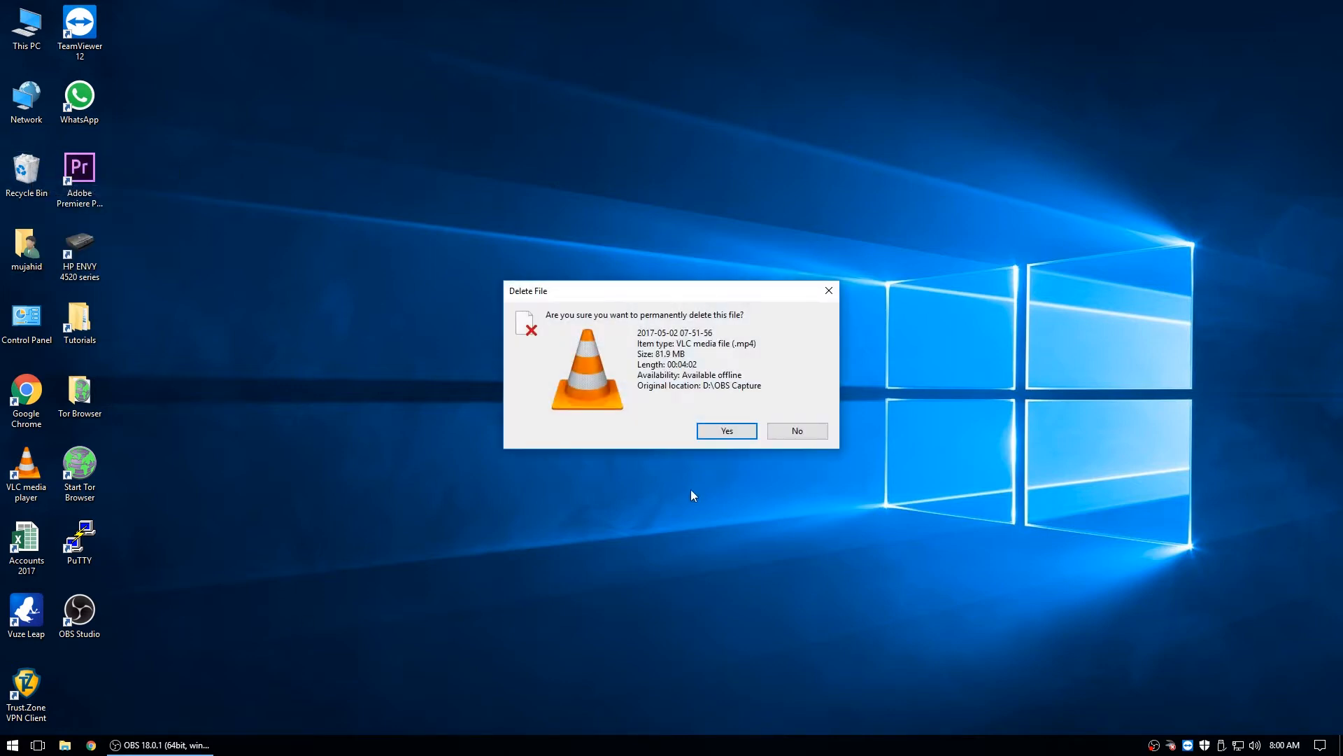
# Search Google for 'virtualbox' in Chrome and follow the 'Downloads – Oracle VM VirtualBox' result
pyautogui.click(725, 430)
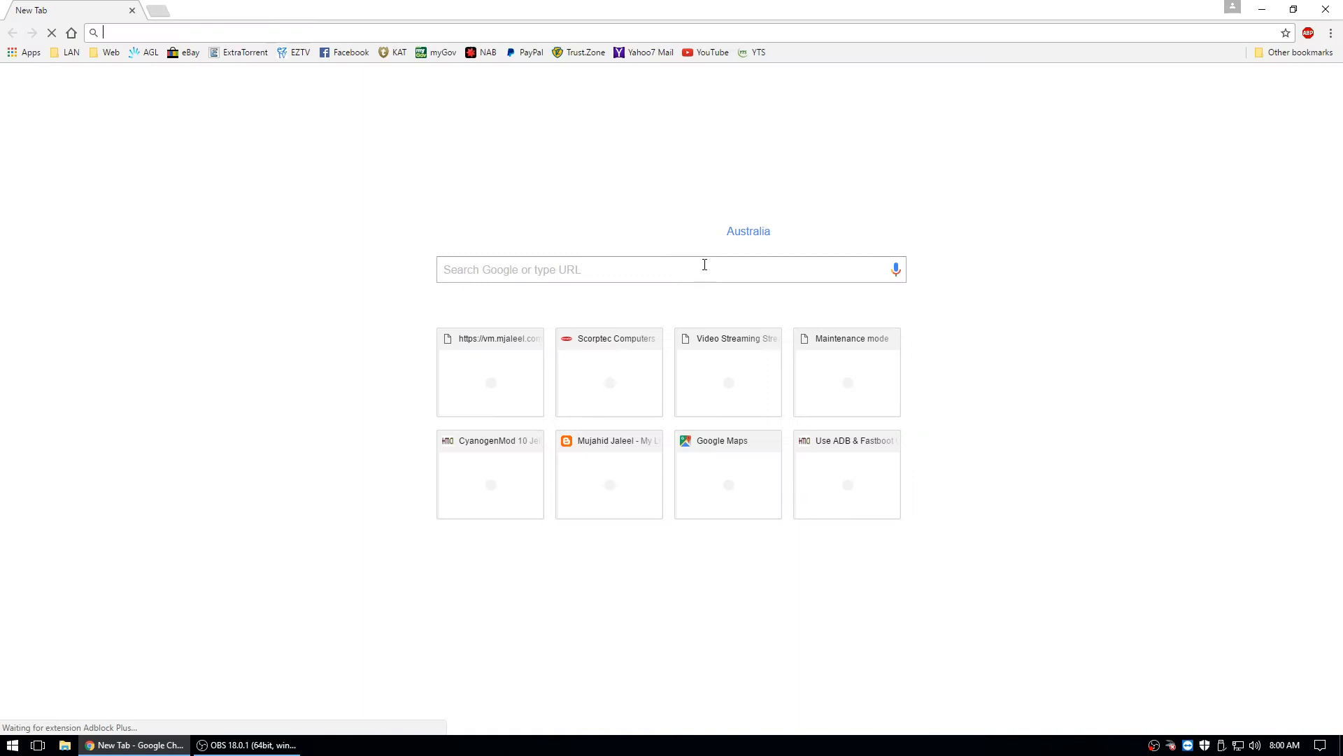
pyautogui.write('virtualbox')
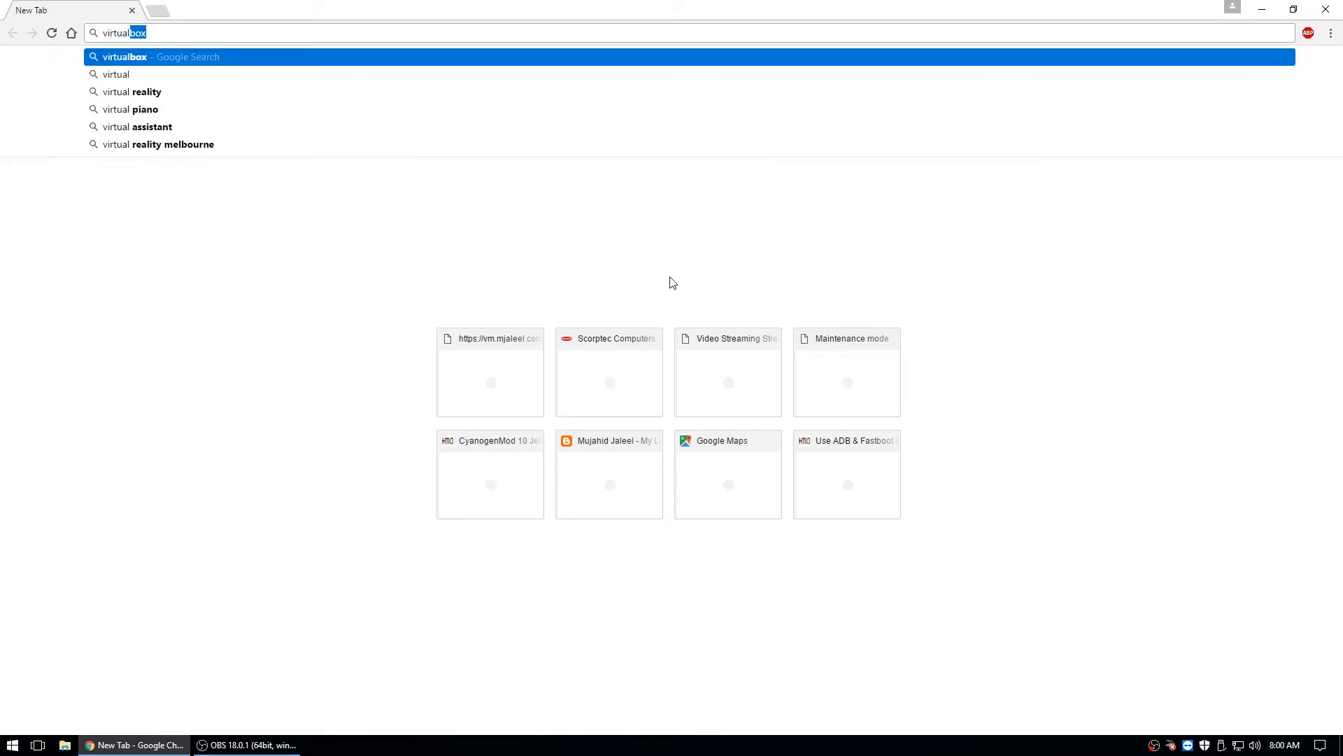
pyautogui.press('Enter')
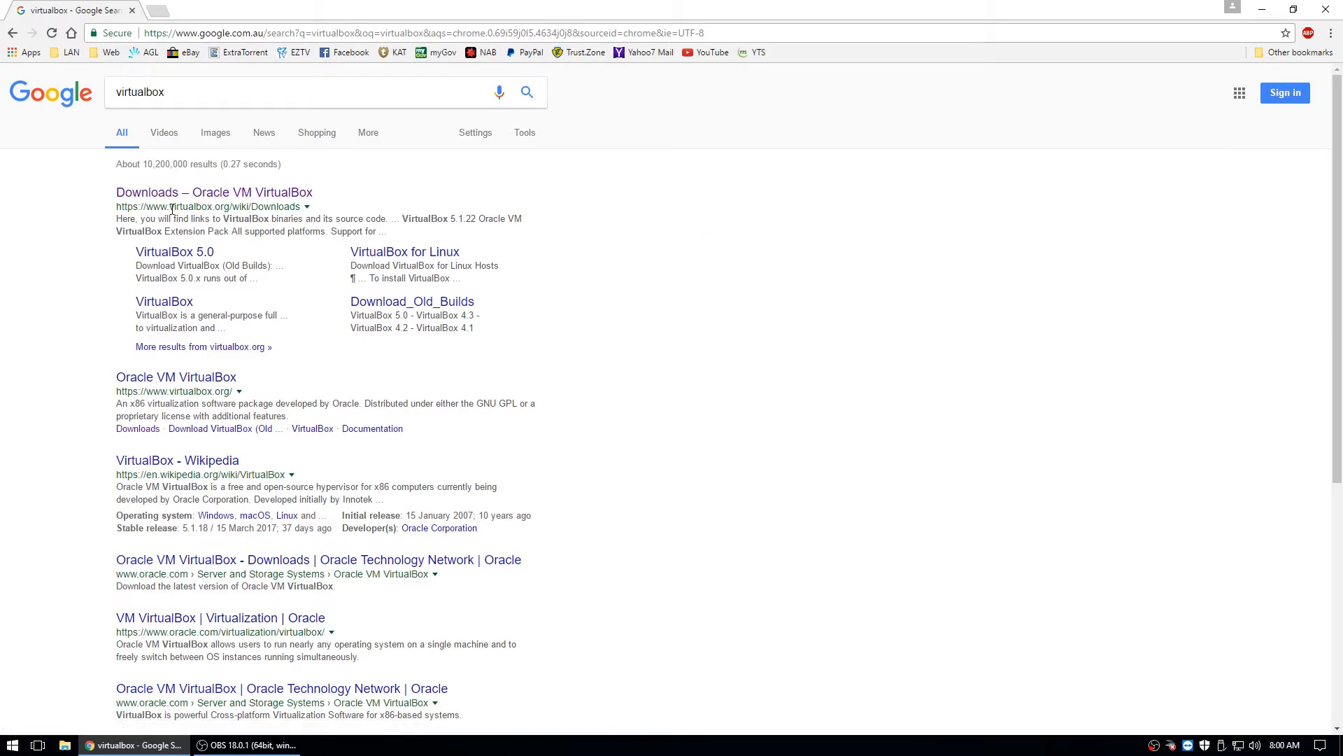
pyautogui.doubleClick(189, 207)
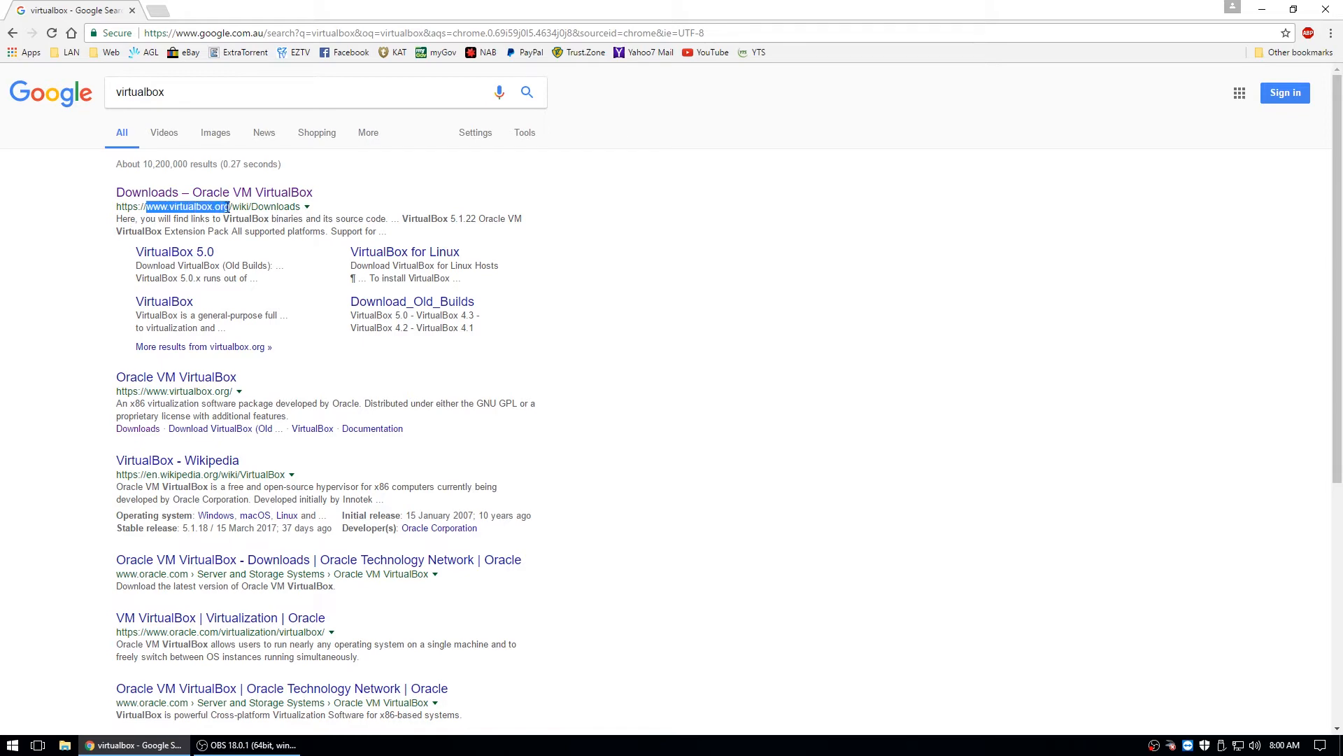
pyautogui.click(214, 192)
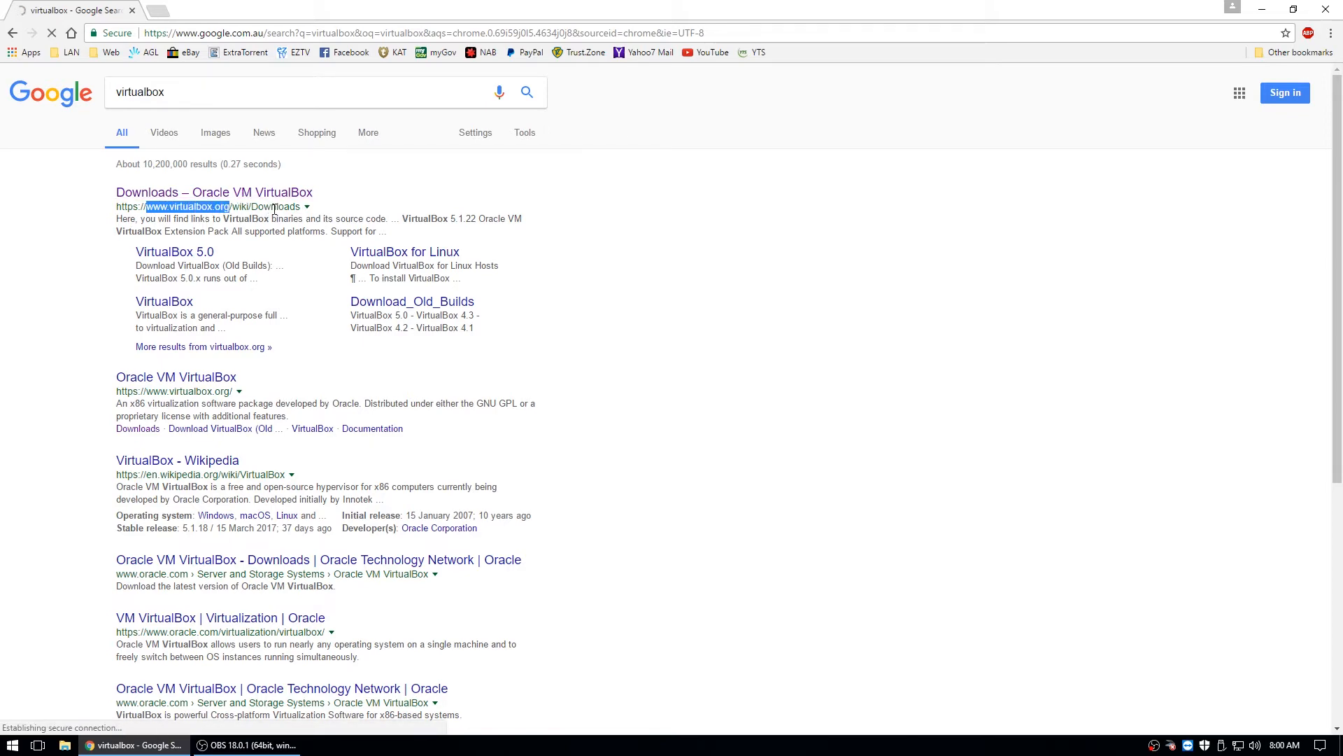
# Download the VirtualBox 5.1.22 installer for Windows hosts and launch the downloaded .exe
pyautogui.click(214, 192)
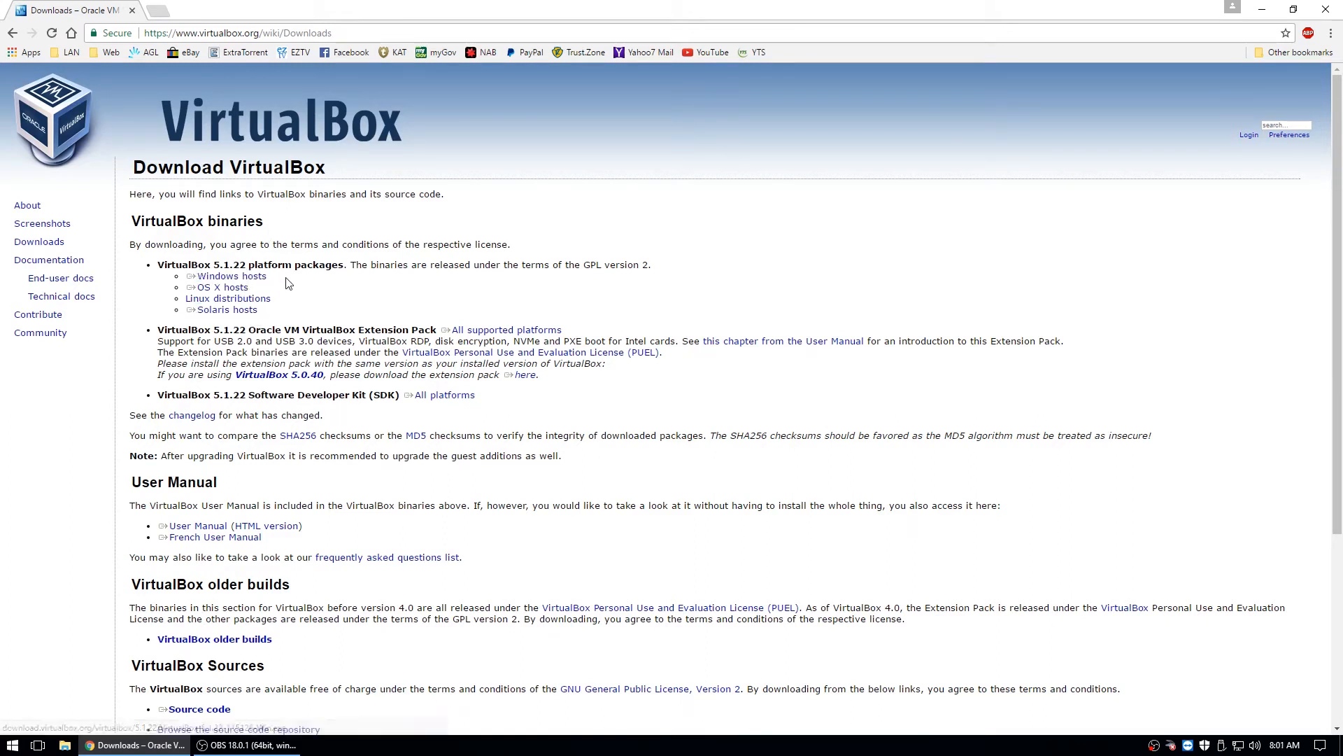
pyautogui.click(228, 297)
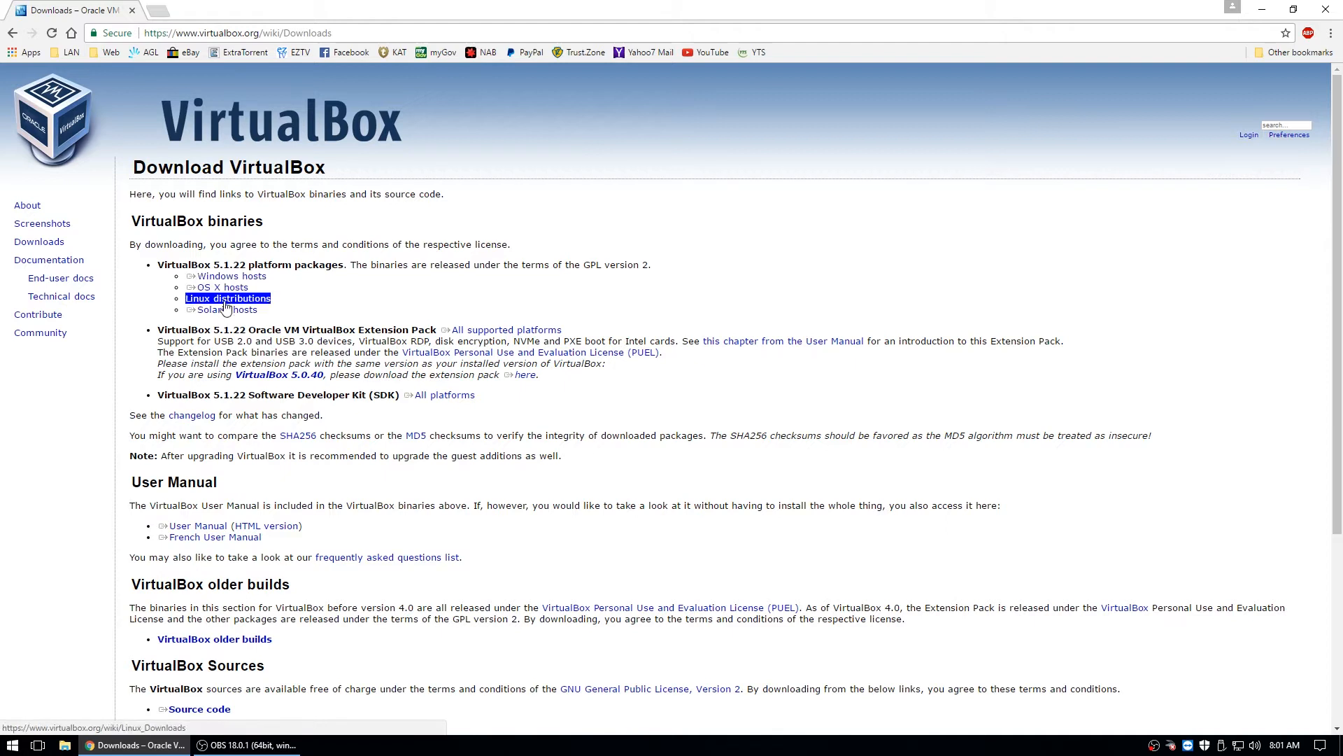
pyautogui.moveTo(217, 286)
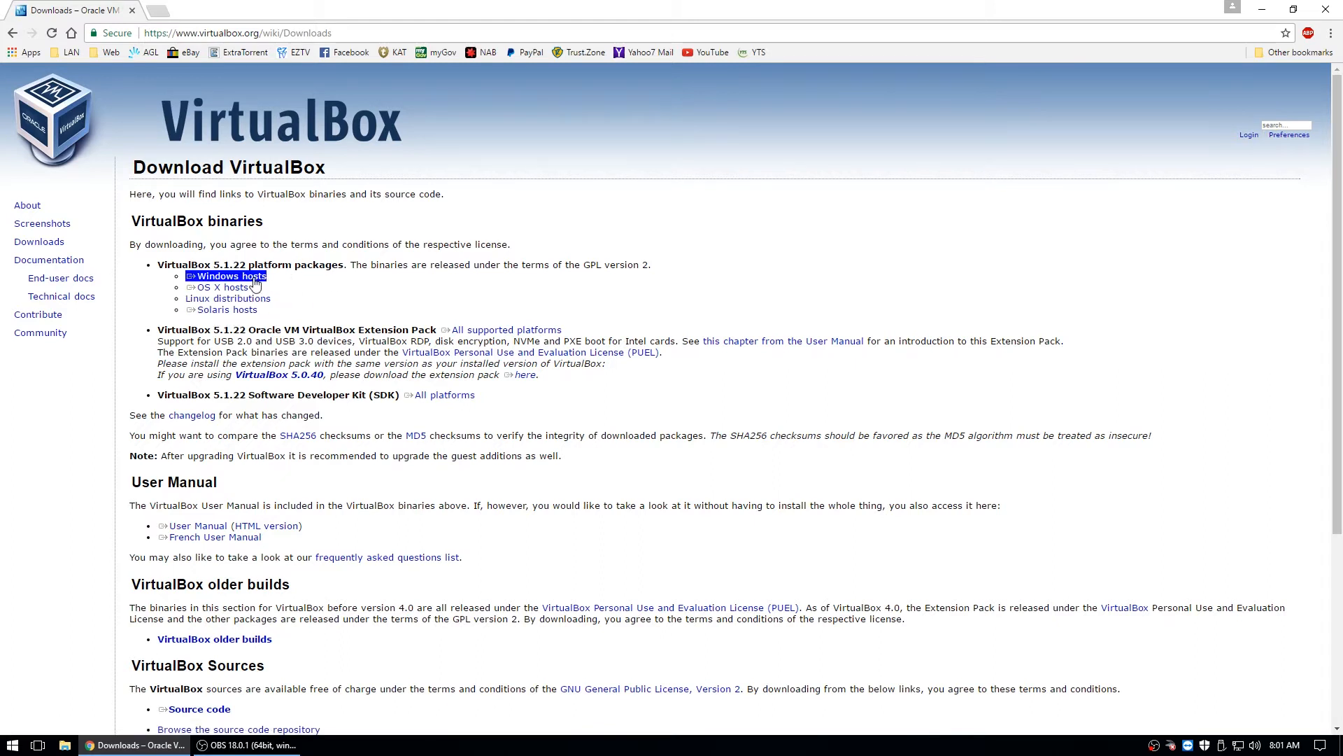
pyautogui.click(230, 276)
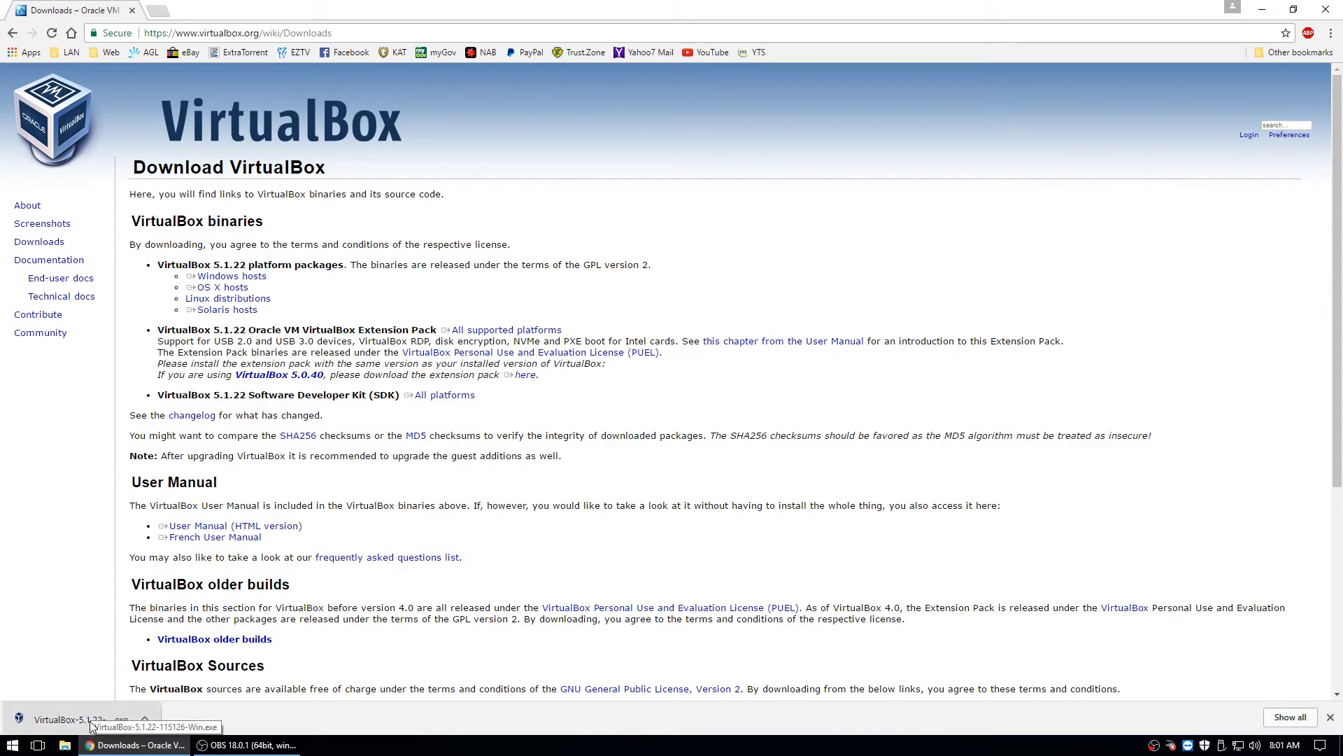
pyautogui.click(80, 720)
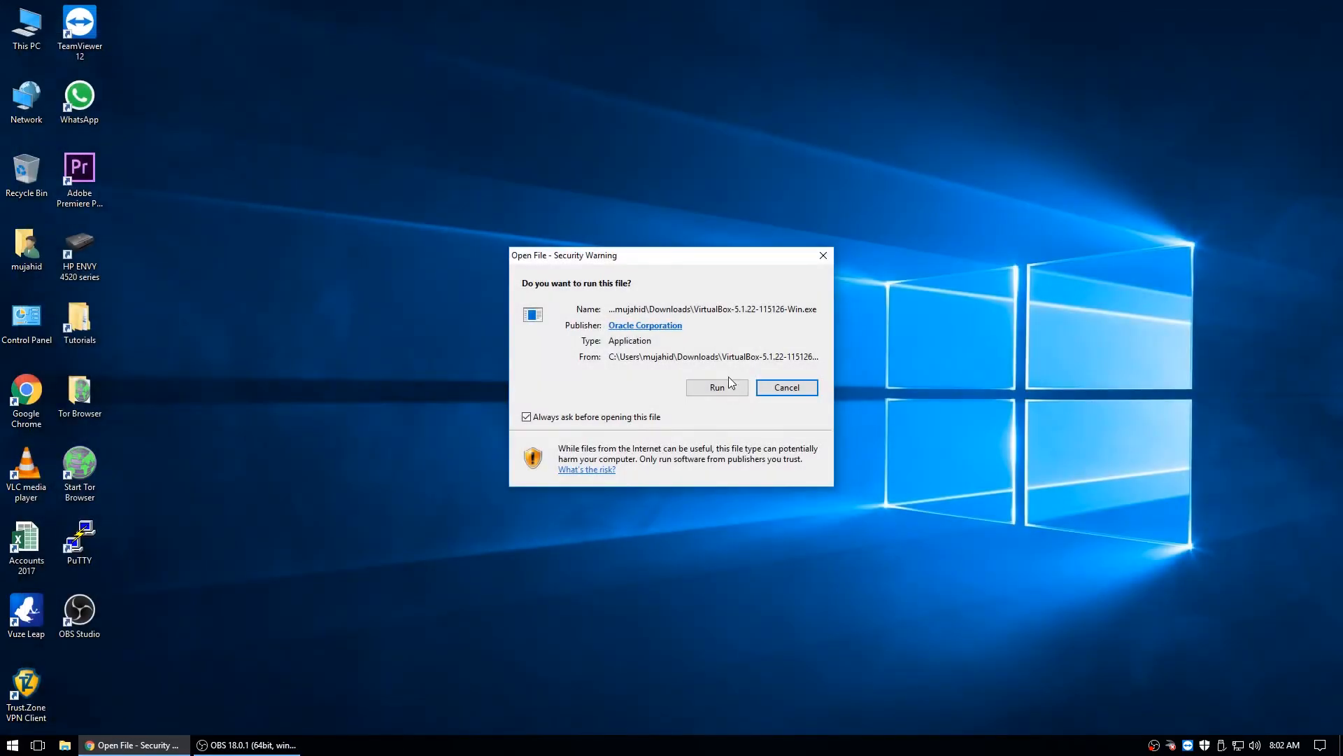
# Run the installer past the security warning and welcome page, keeping the default feature selection
pyautogui.click(716, 388)
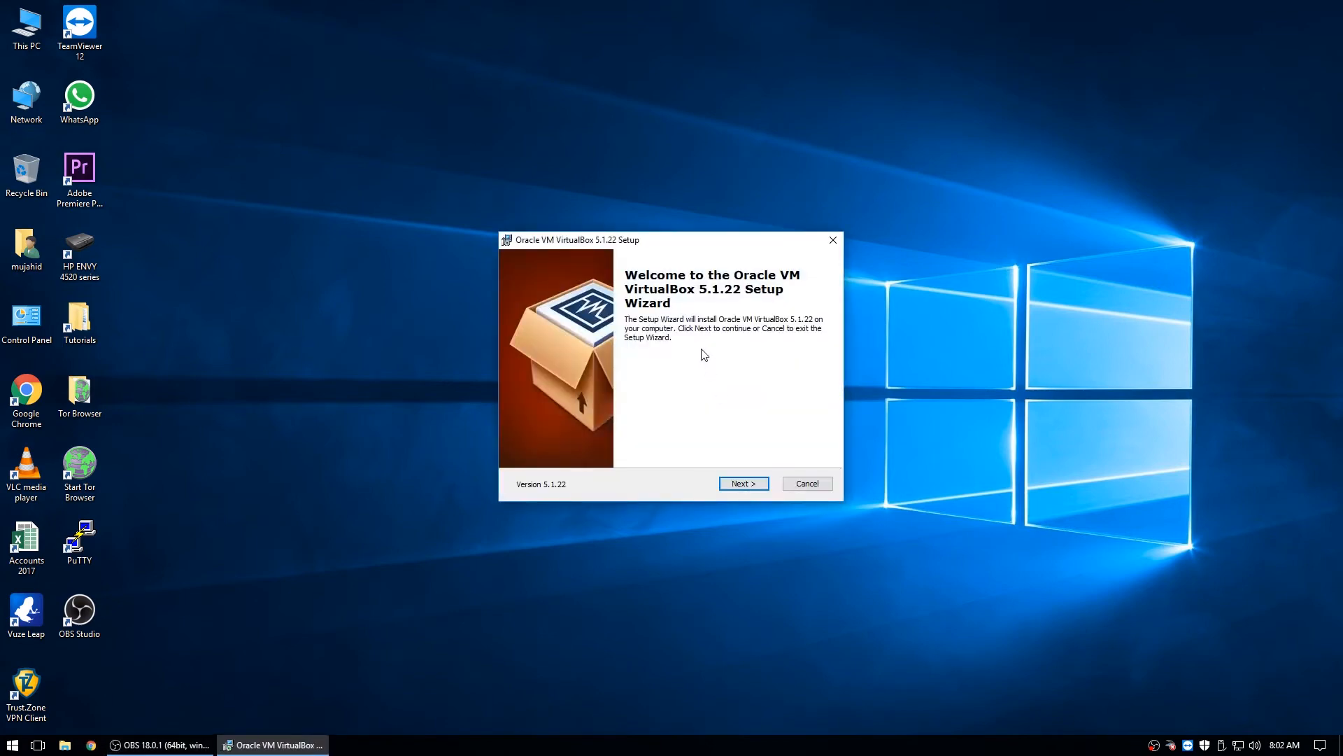
pyautogui.moveTo(743, 483)
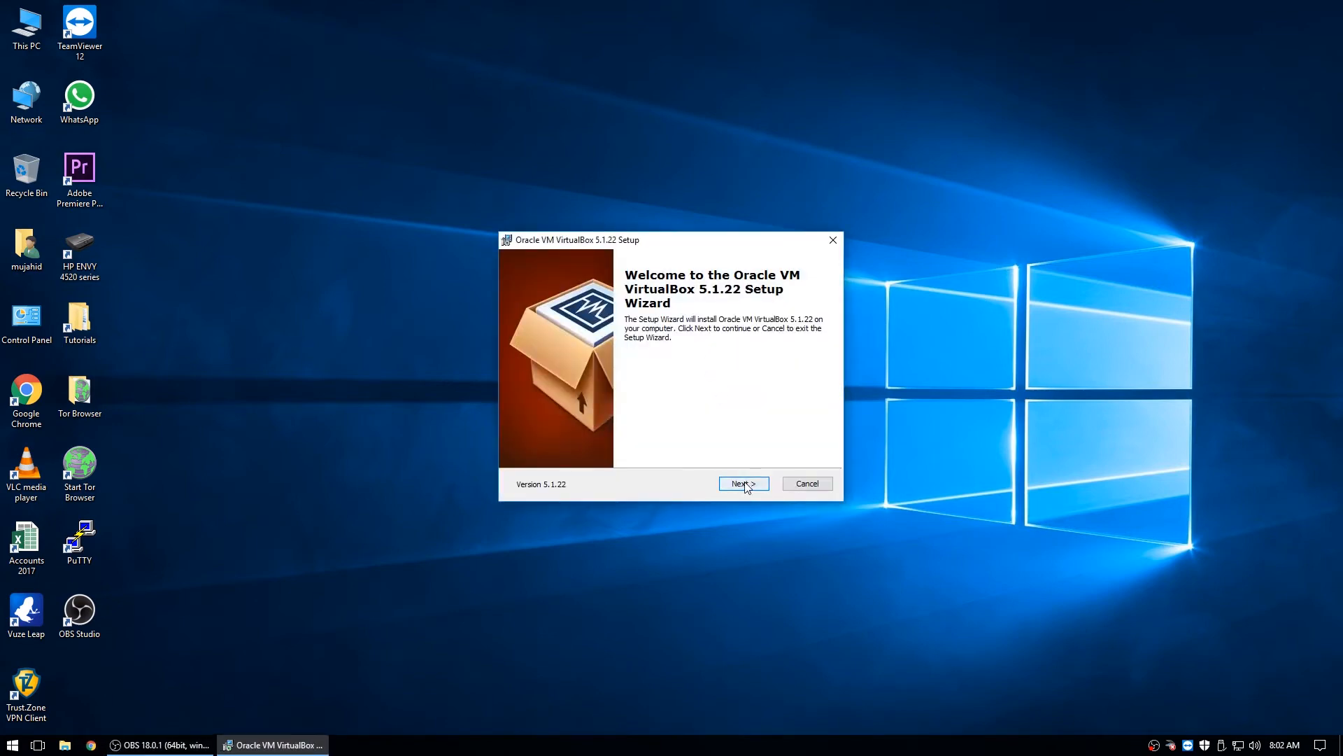
pyautogui.click(741, 483)
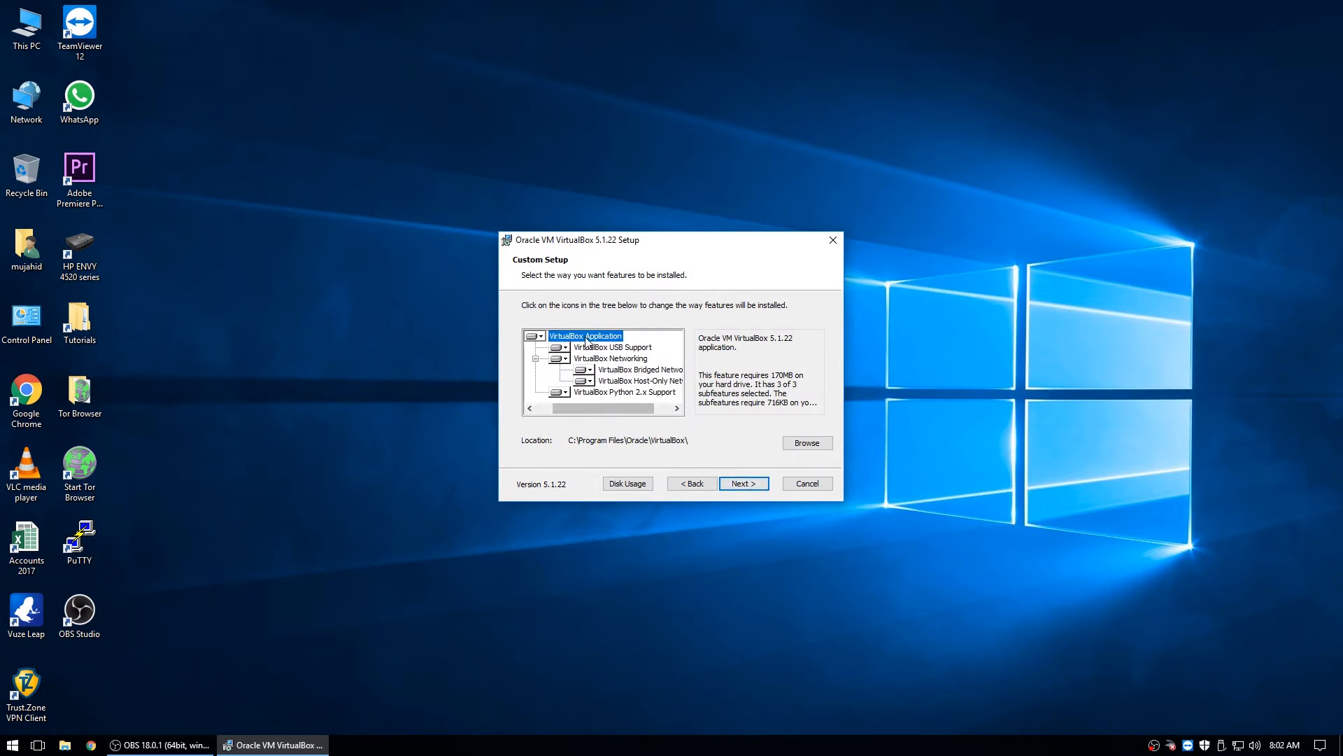
pyautogui.moveTo(627, 364)
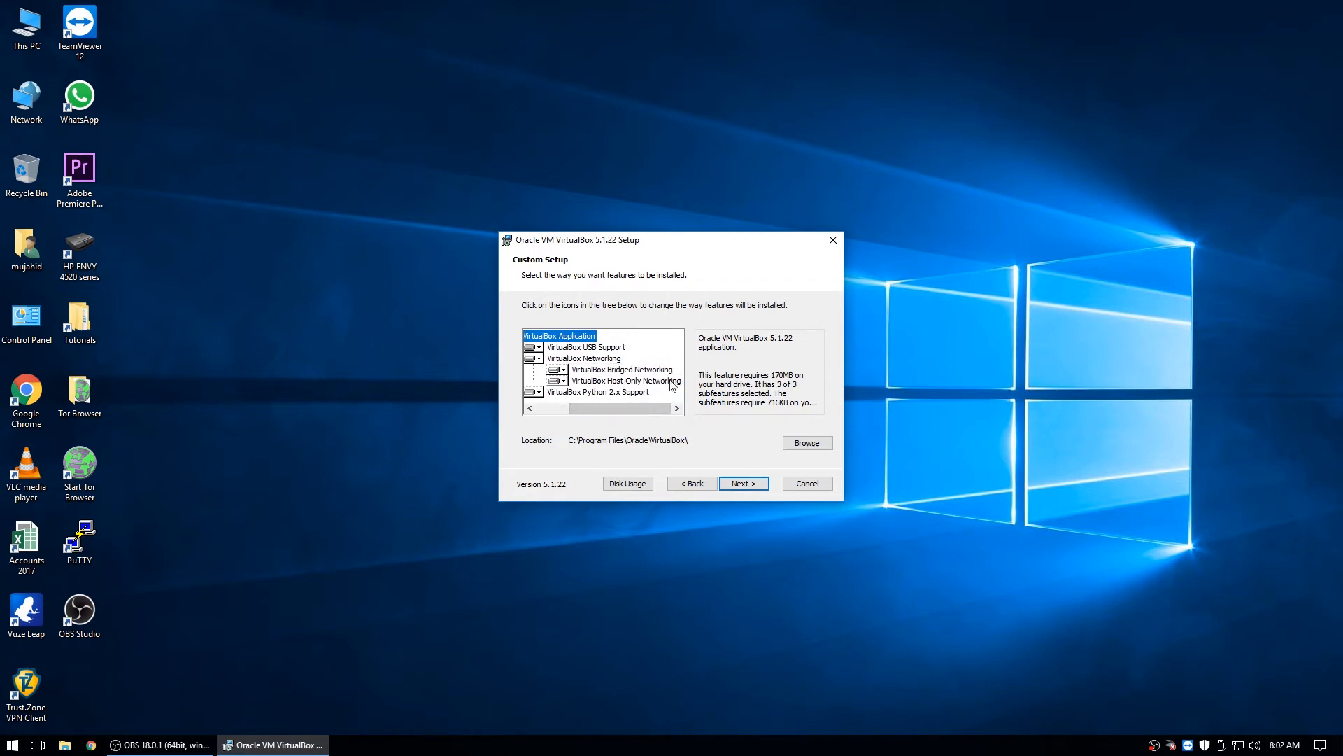
pyautogui.moveTo(624, 387)
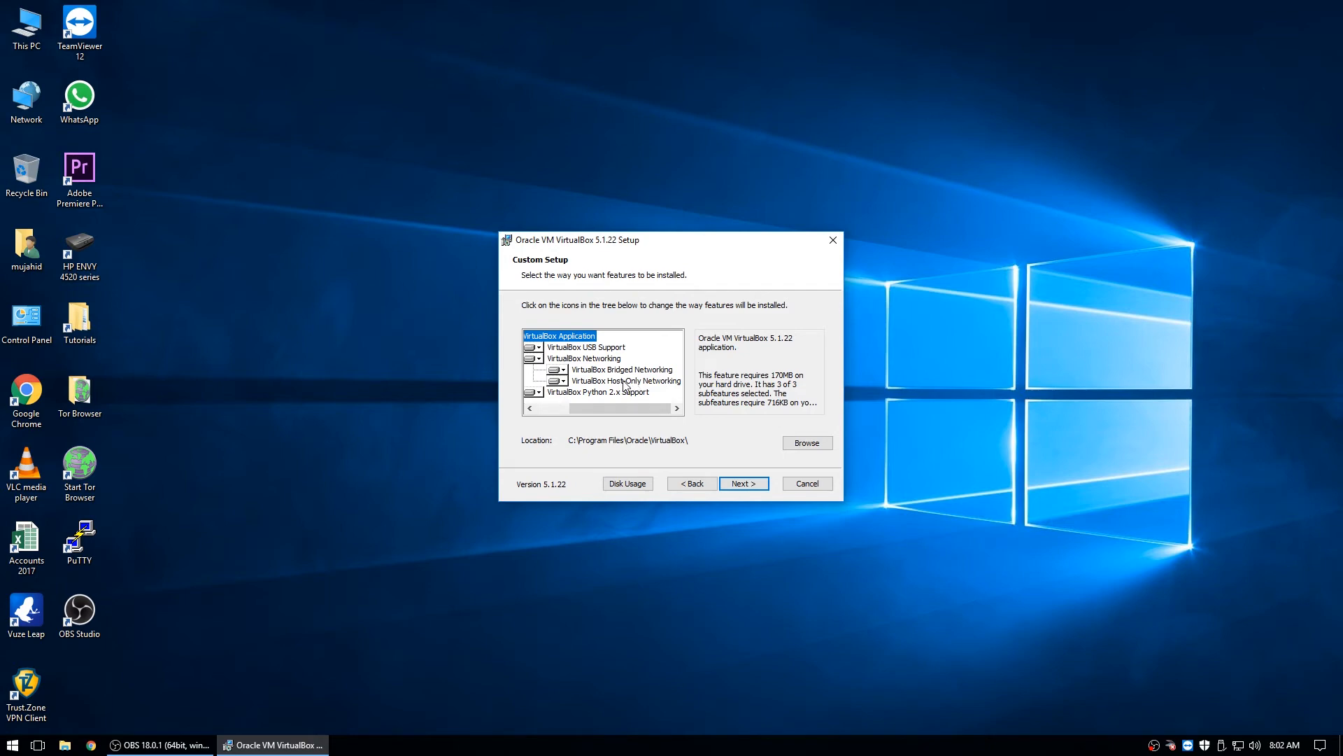
pyautogui.moveTo(682, 375)
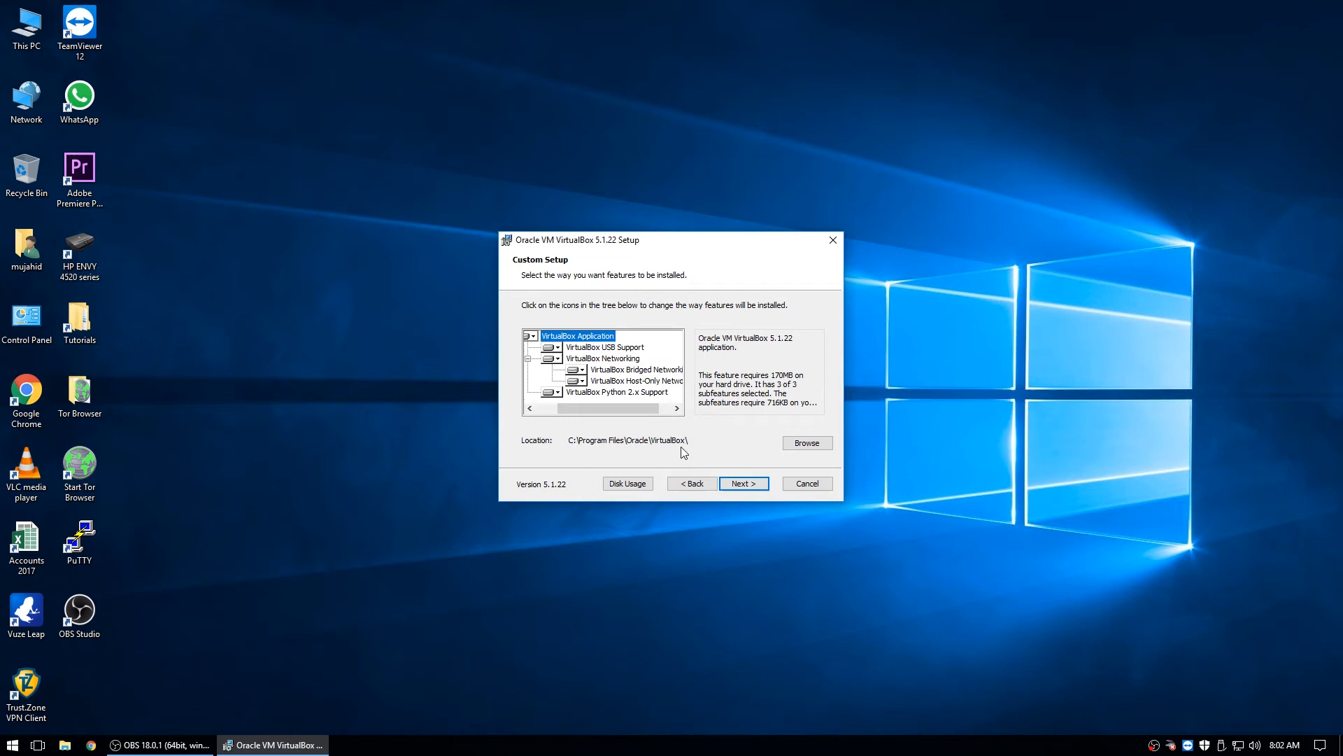
pyautogui.moveTo(835, 475)
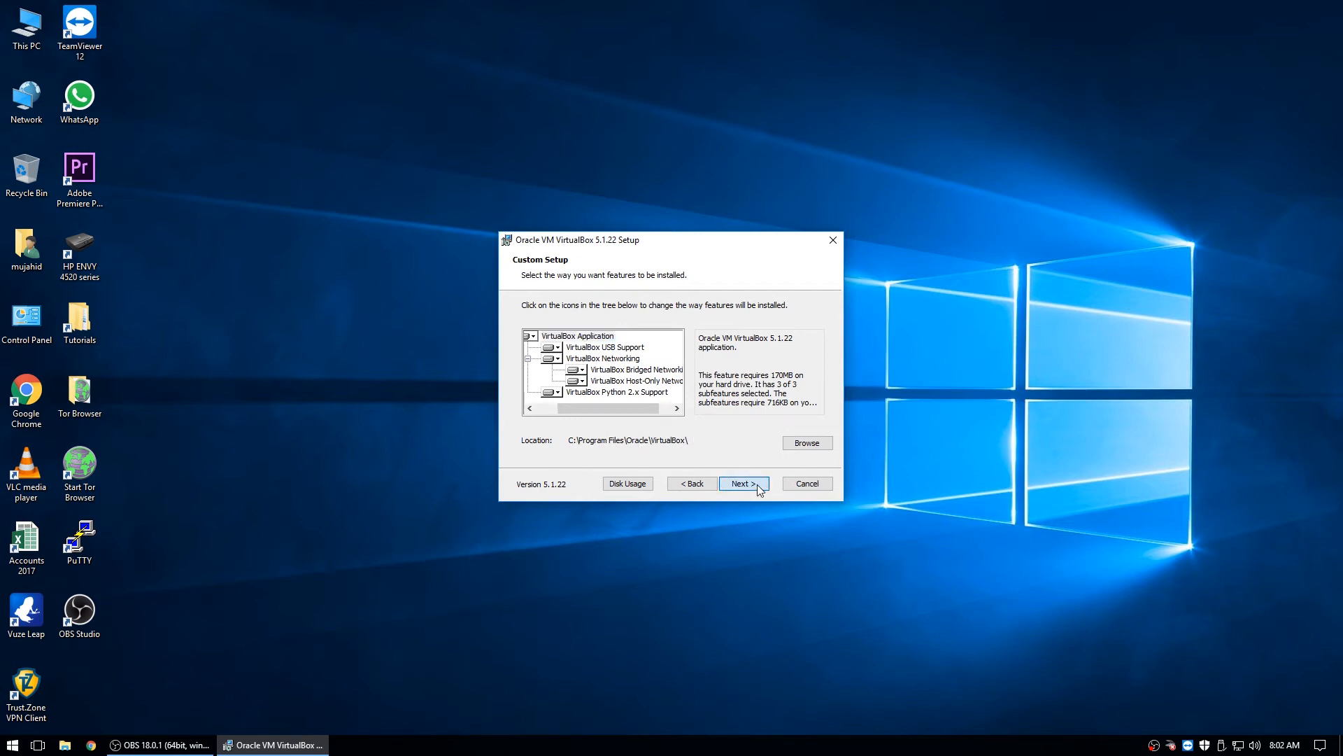
pyautogui.click(741, 483)
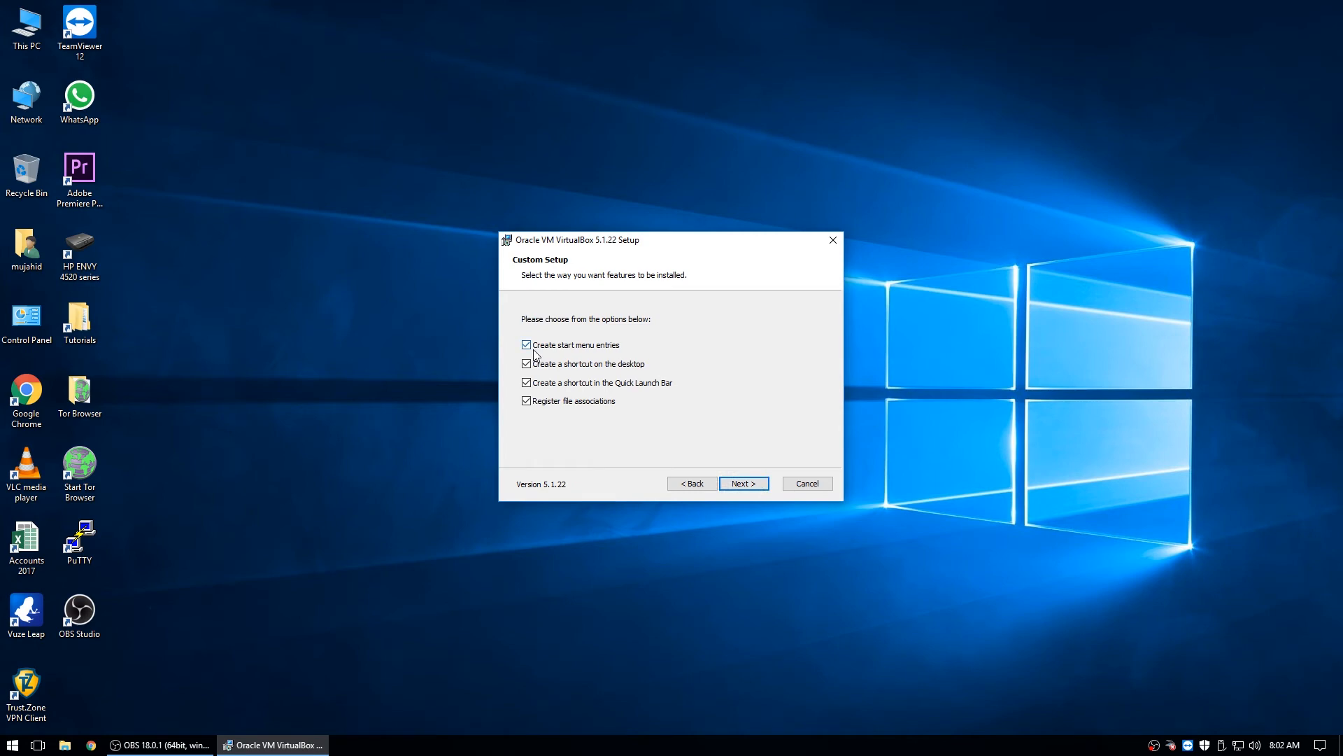
pyautogui.moveTo(607, 354)
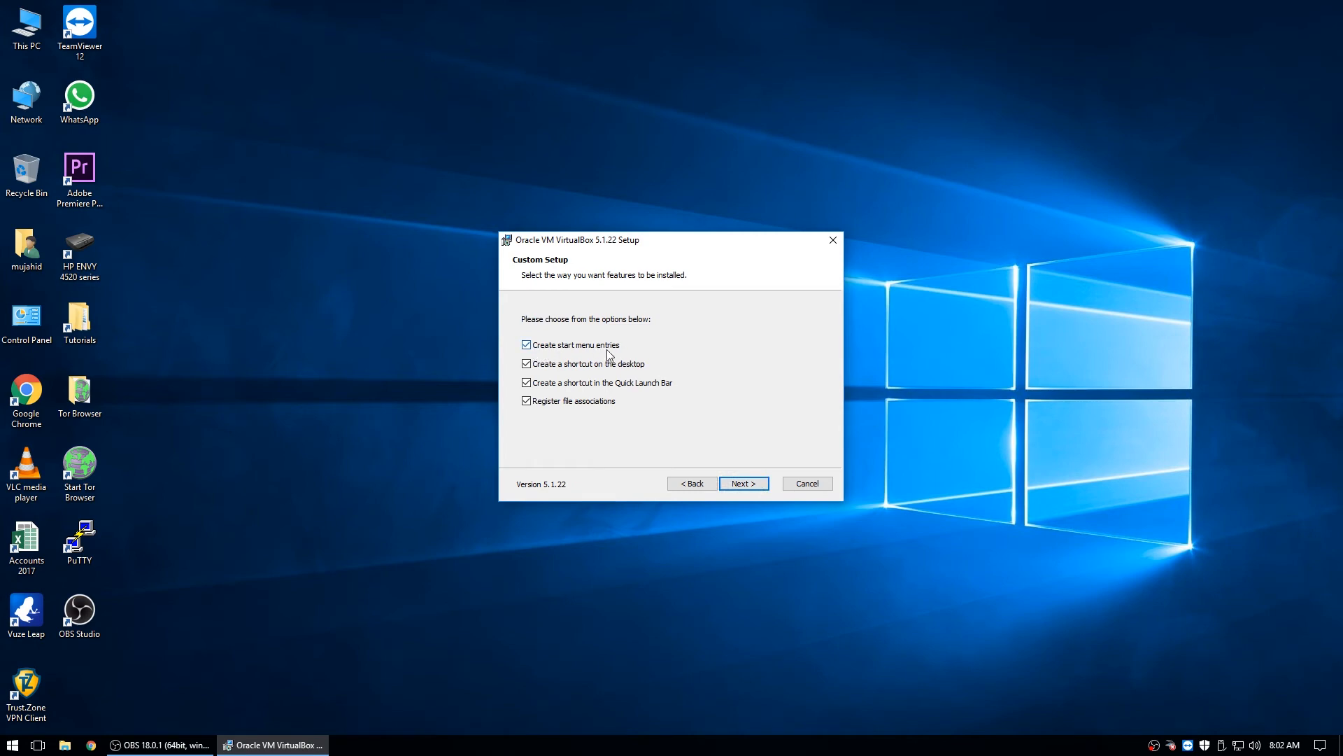
# Exclude the Quick Launch Bar shortcut, keep the other options, and continue to the network warning
pyautogui.click(12, 743)
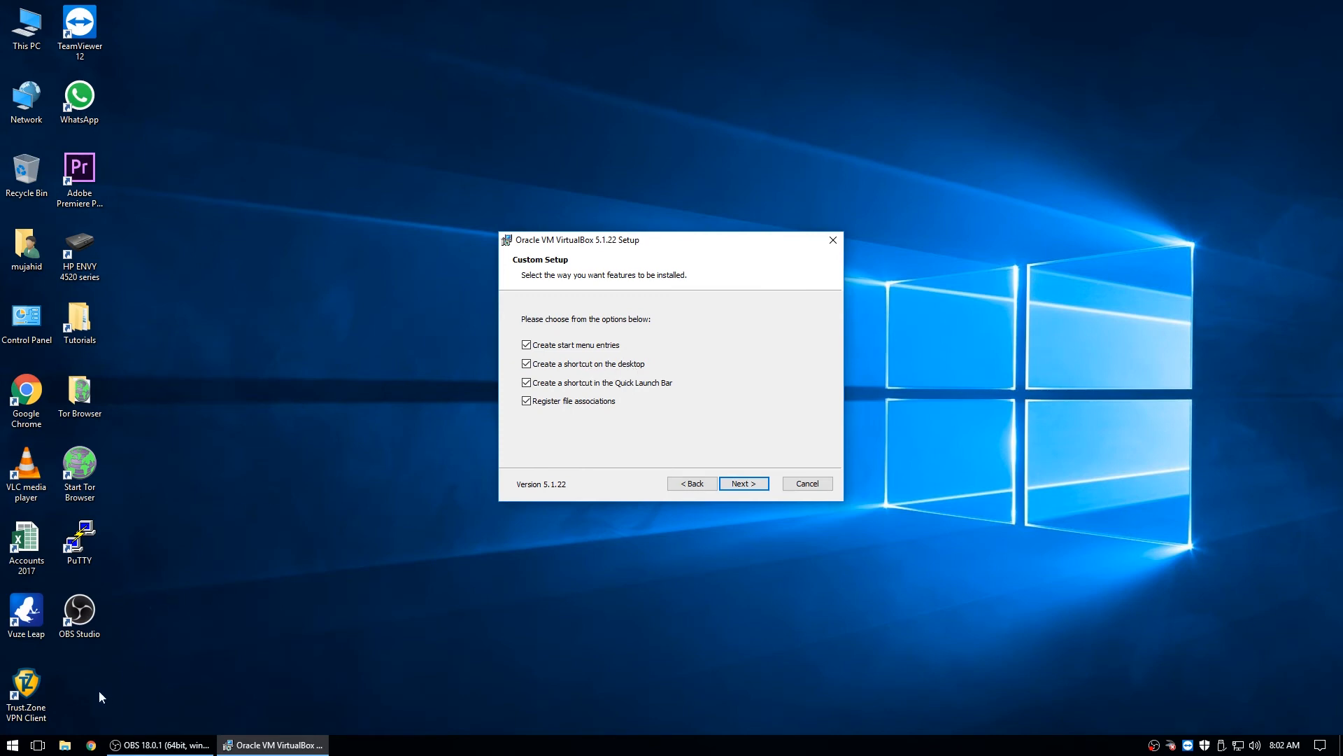
pyautogui.moveTo(586, 412)
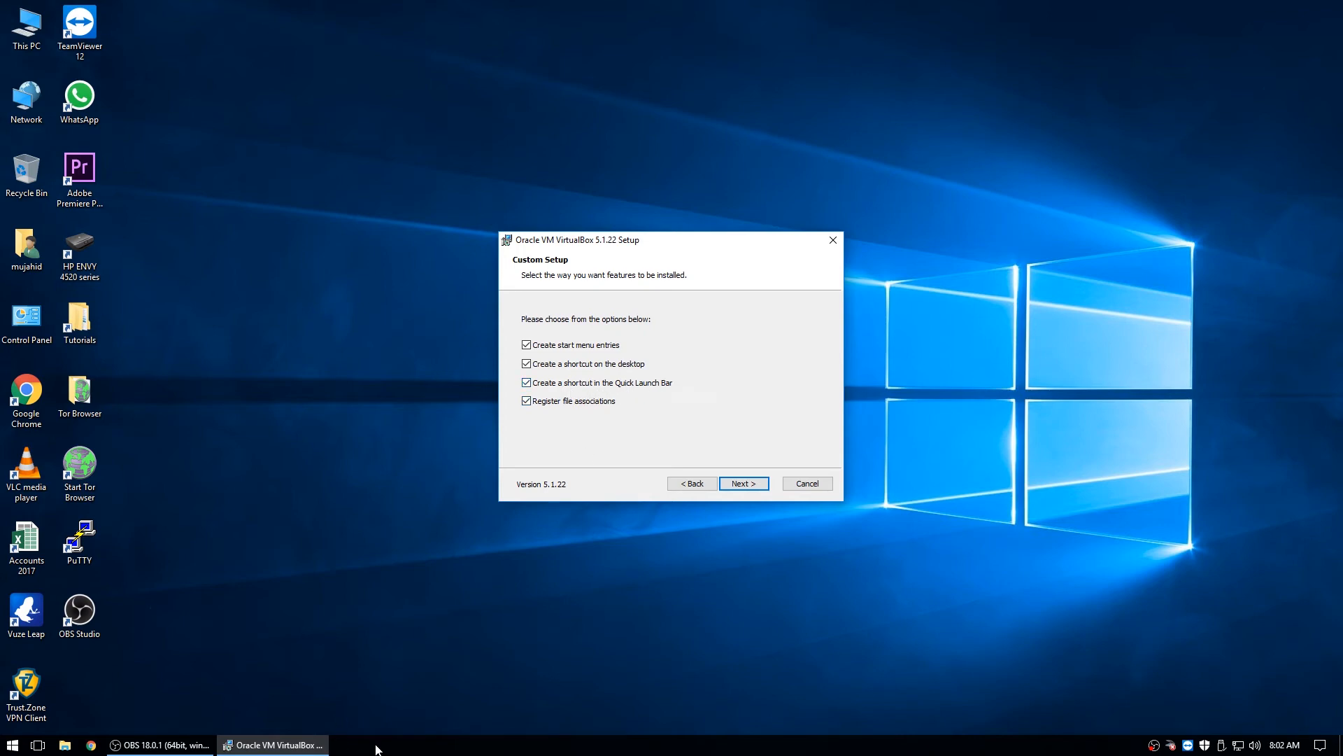
pyautogui.click(526, 382)
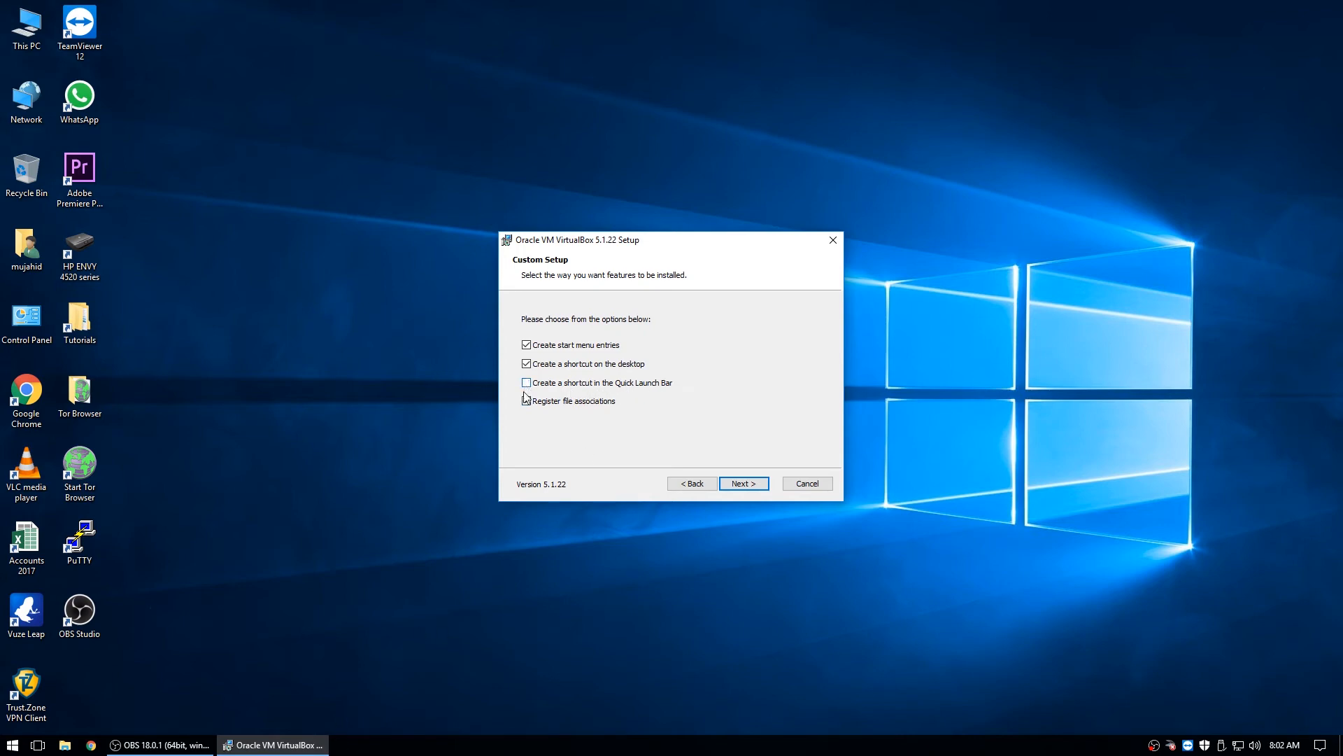
pyautogui.click(526, 402)
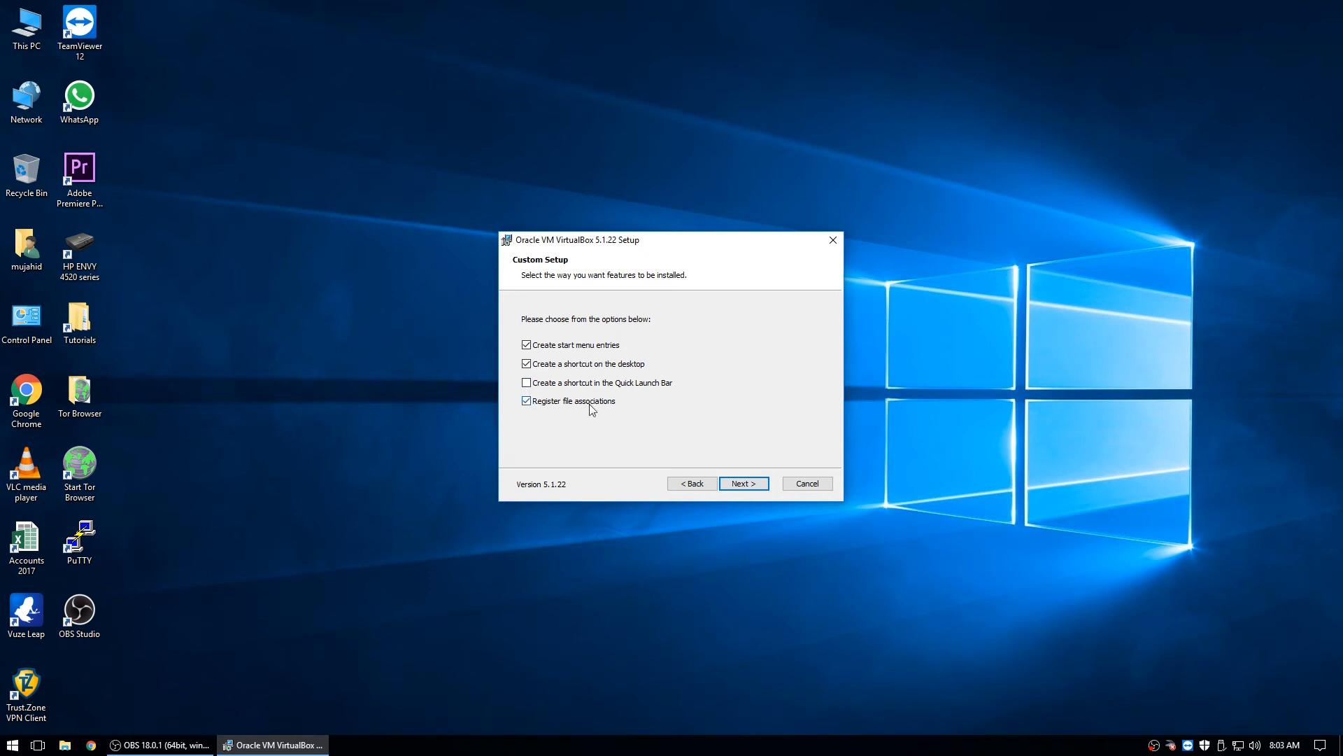
pyautogui.moveTo(602, 411)
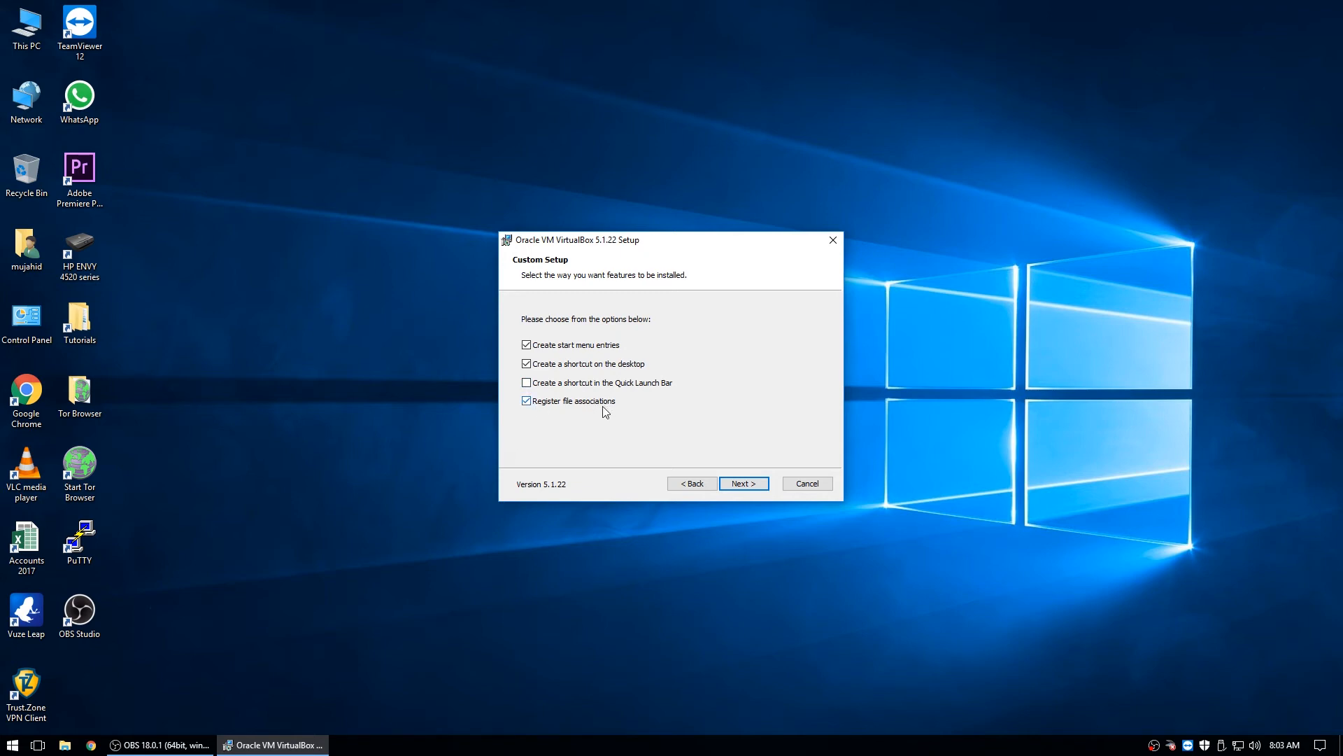
pyautogui.moveTo(589, 417)
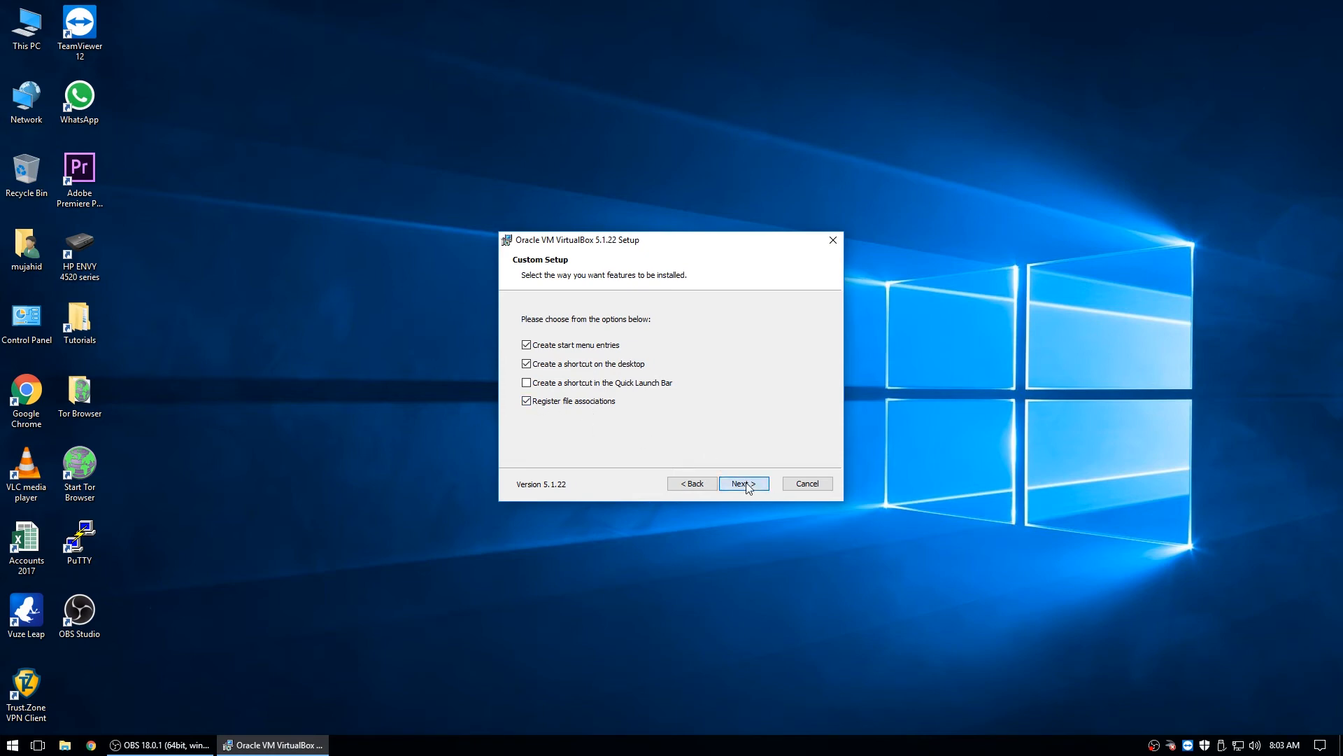
pyautogui.click(742, 483)
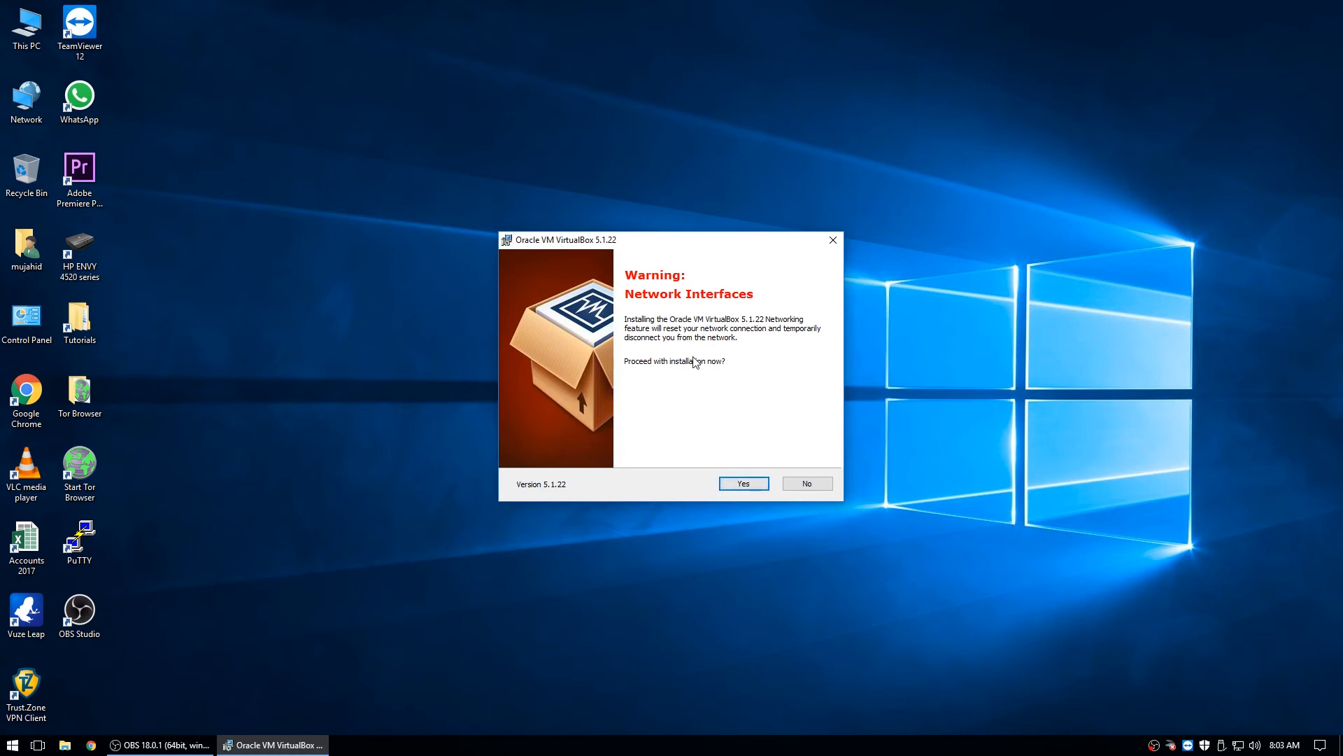
pyautogui.moveTo(720, 331)
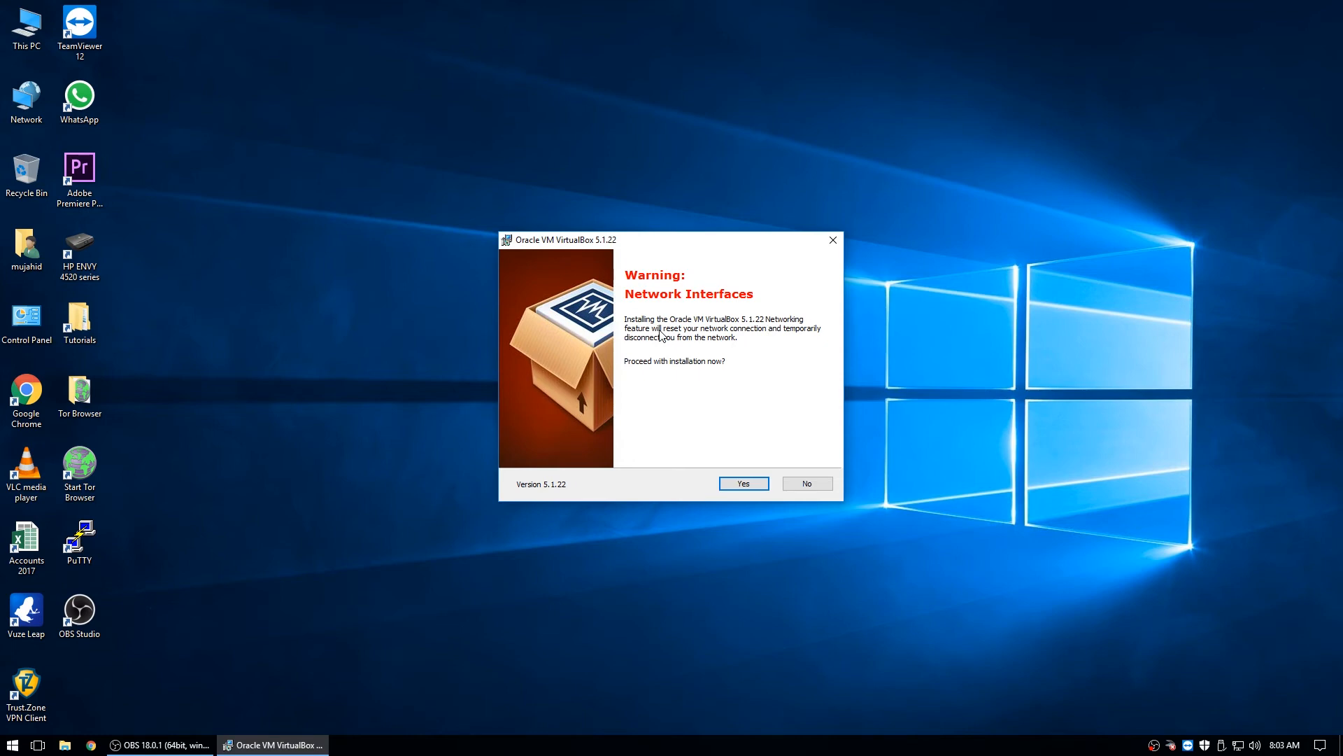
pyautogui.moveTo(689, 334)
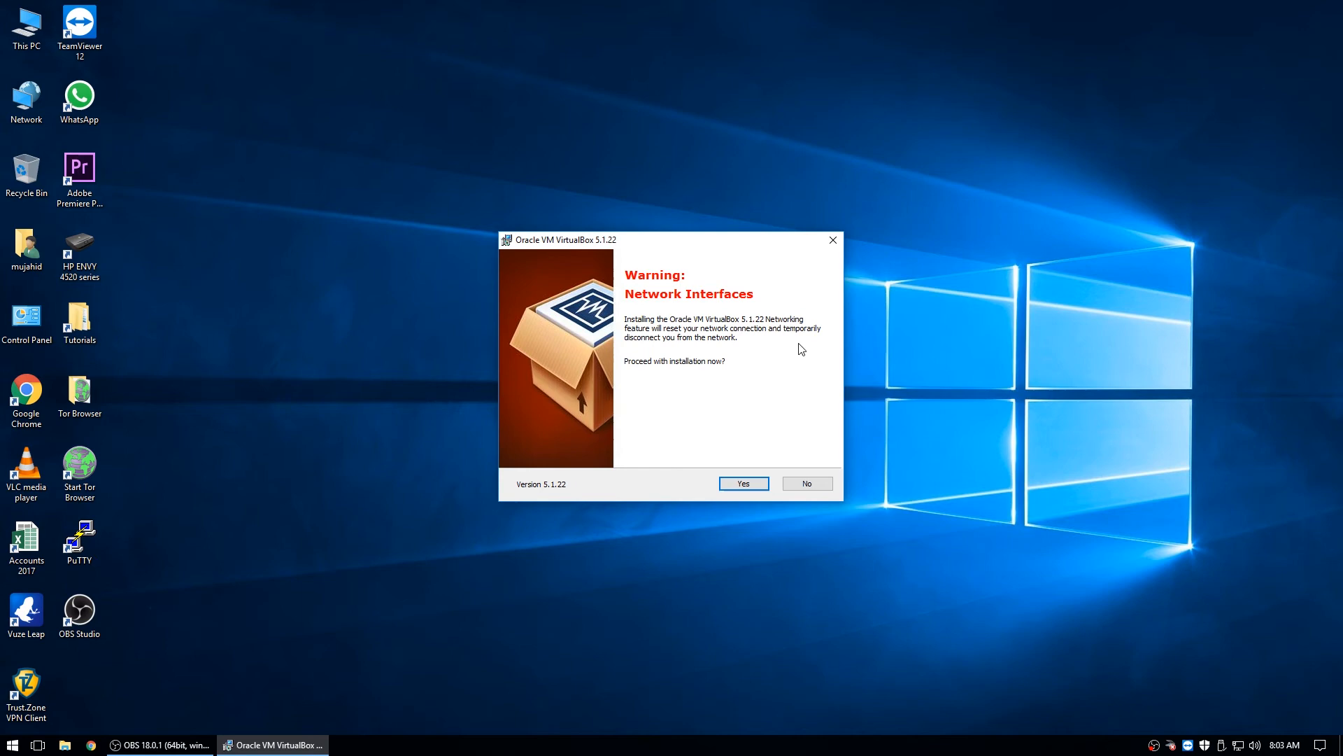
pyautogui.moveTo(685, 439)
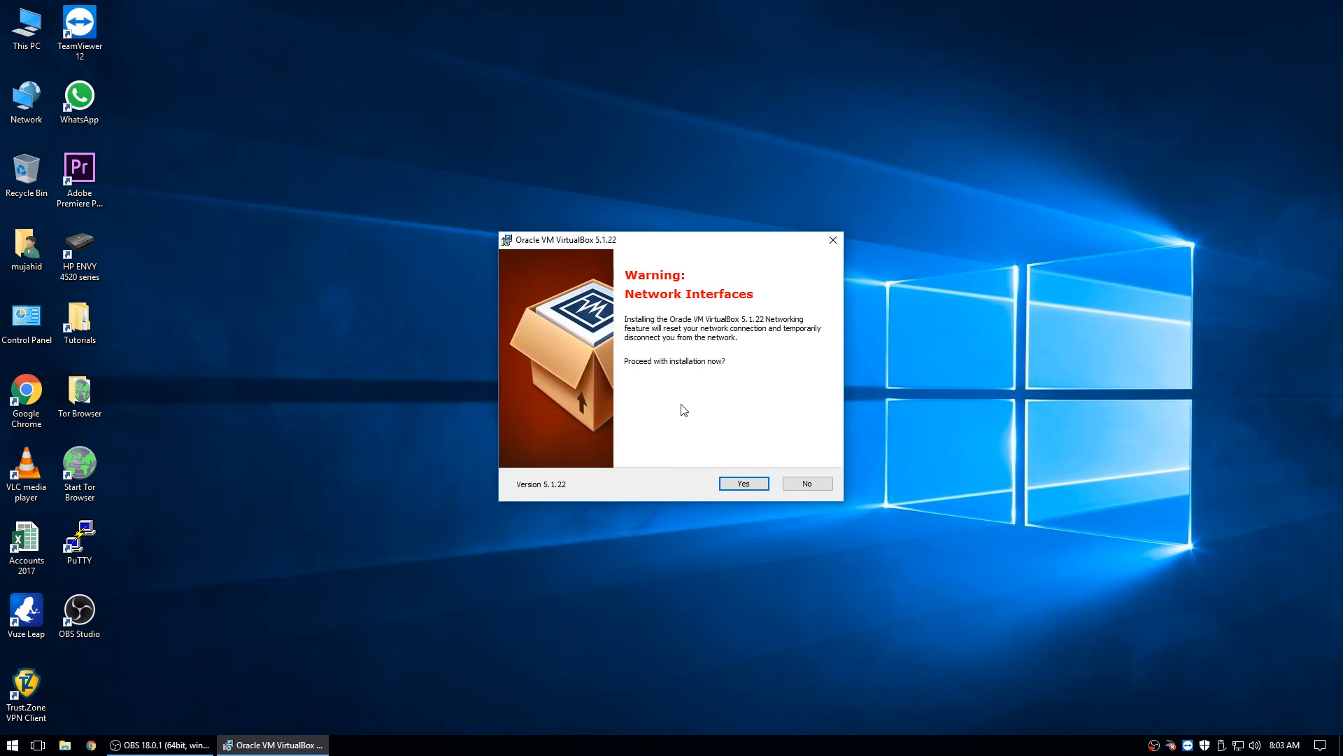
pyautogui.moveTo(747, 511)
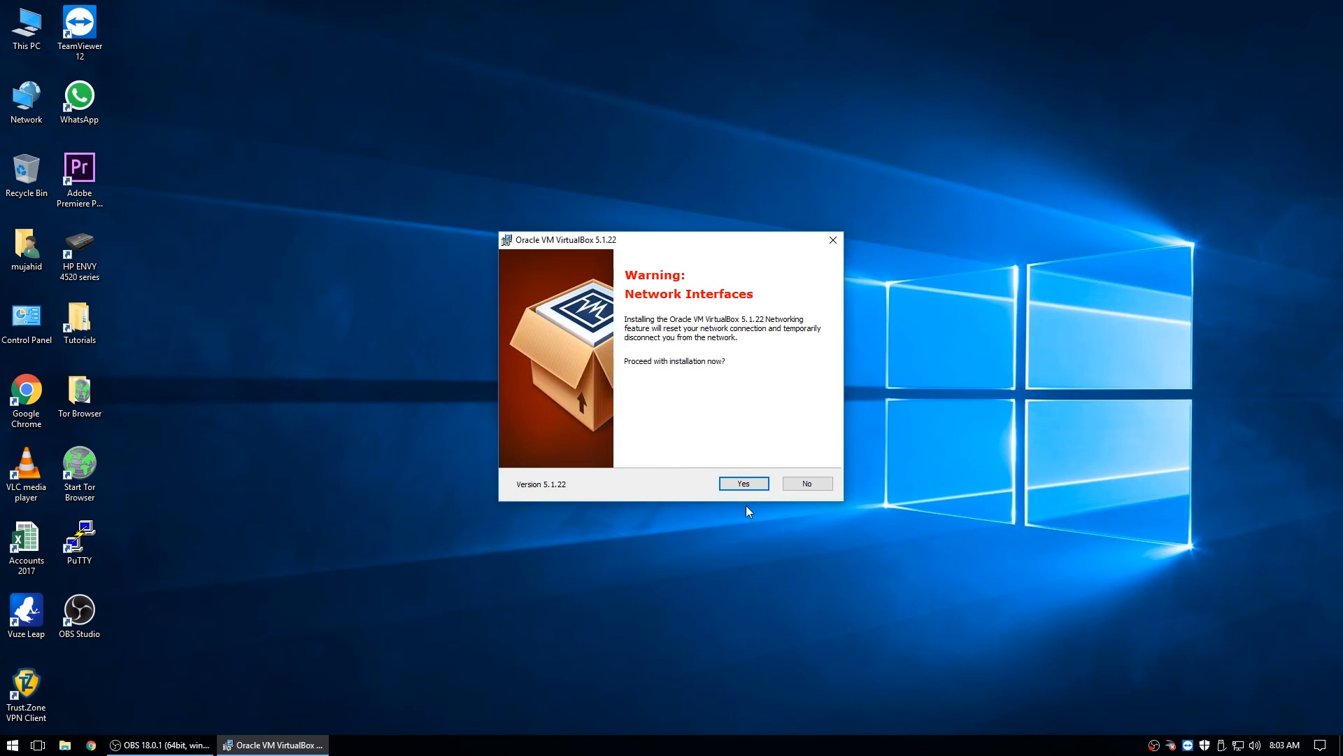
# Accept the network disconnection warning, install VirtualBox 5.1.22 and finish the wizard
pyautogui.click(741, 483)
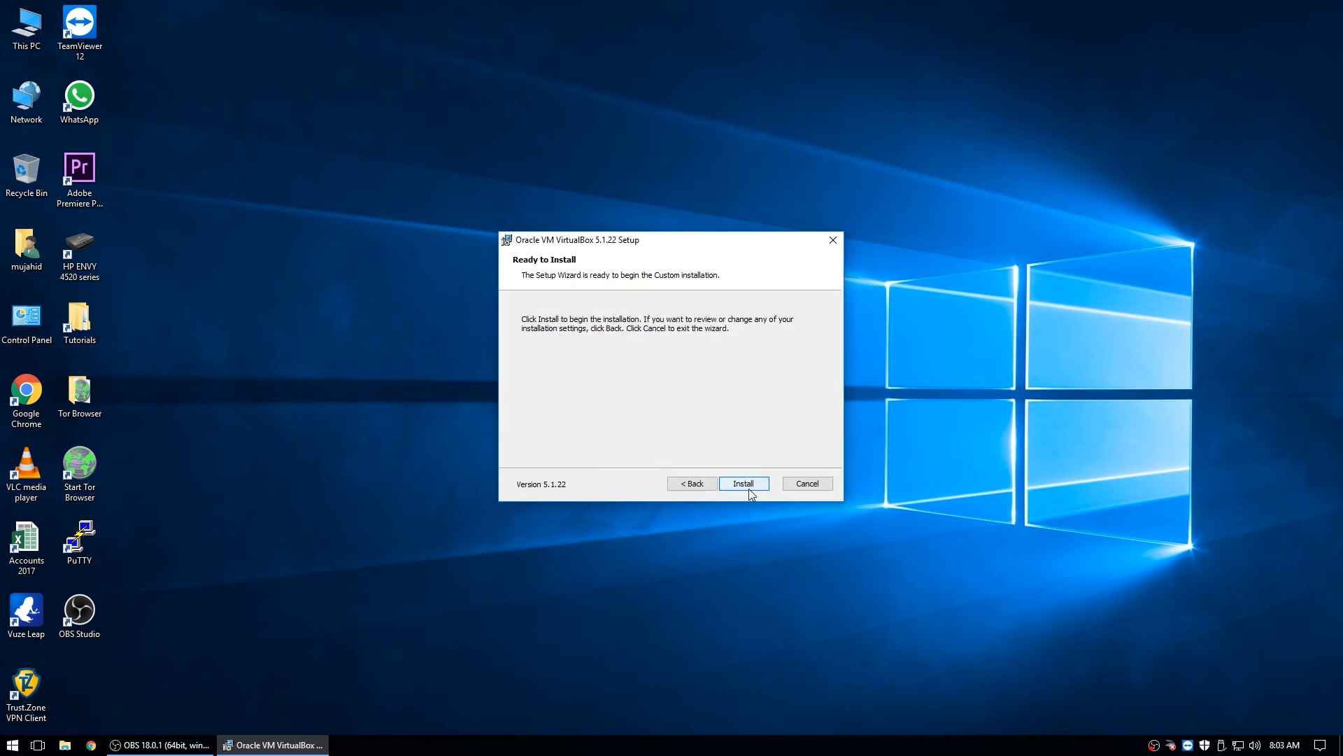
pyautogui.moveTo(747, 490)
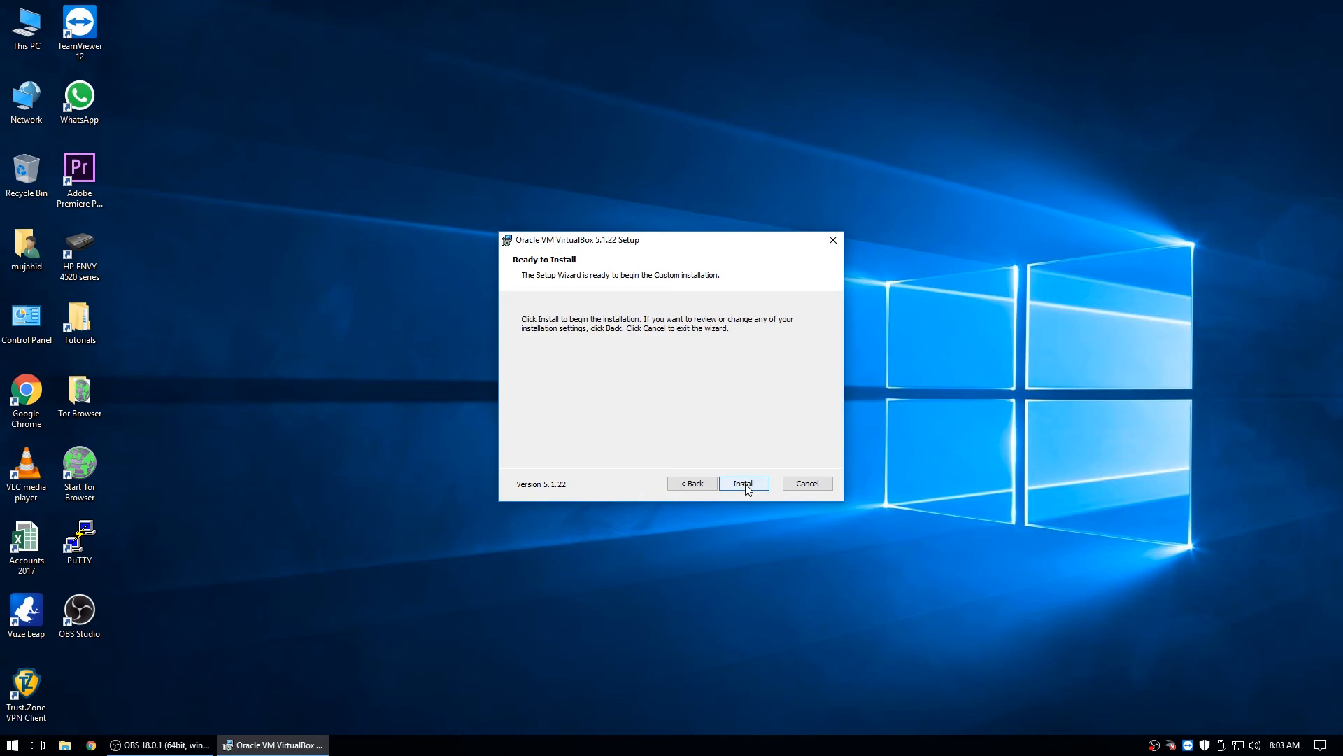
pyautogui.click(742, 482)
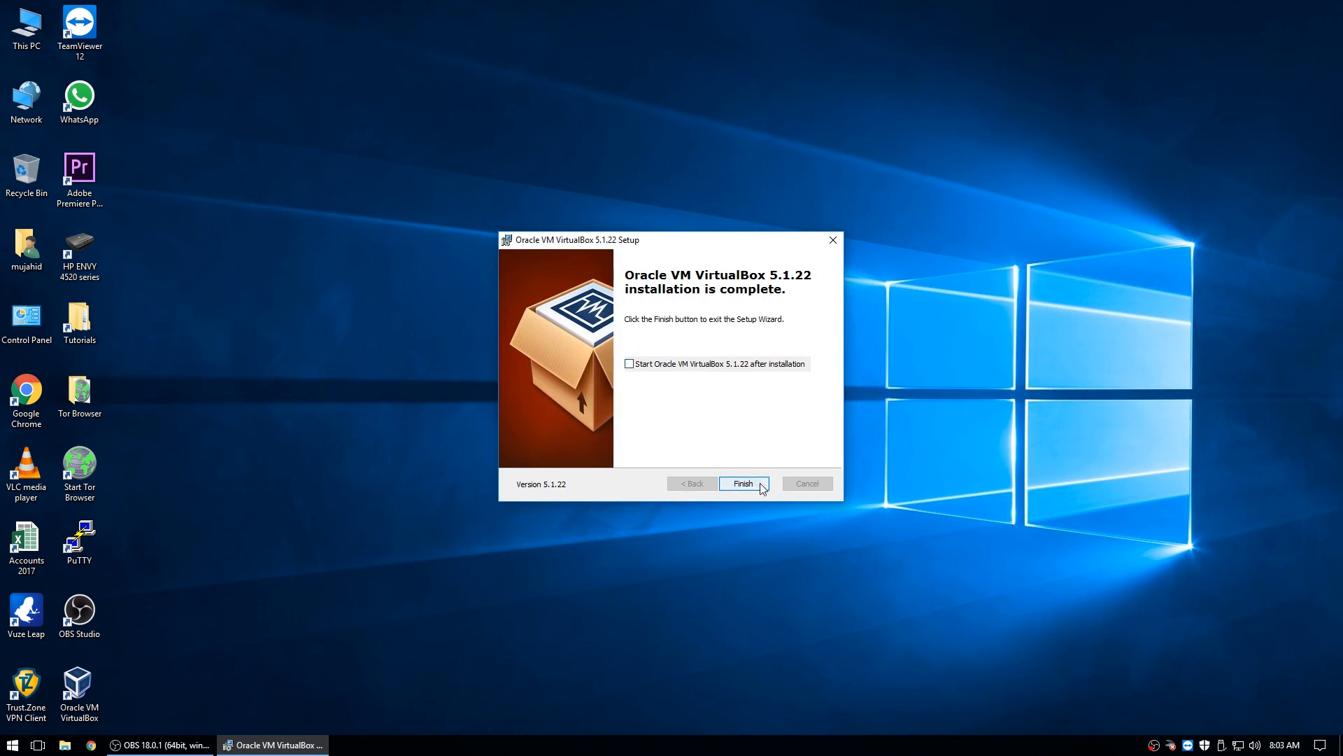
pyautogui.click(741, 483)
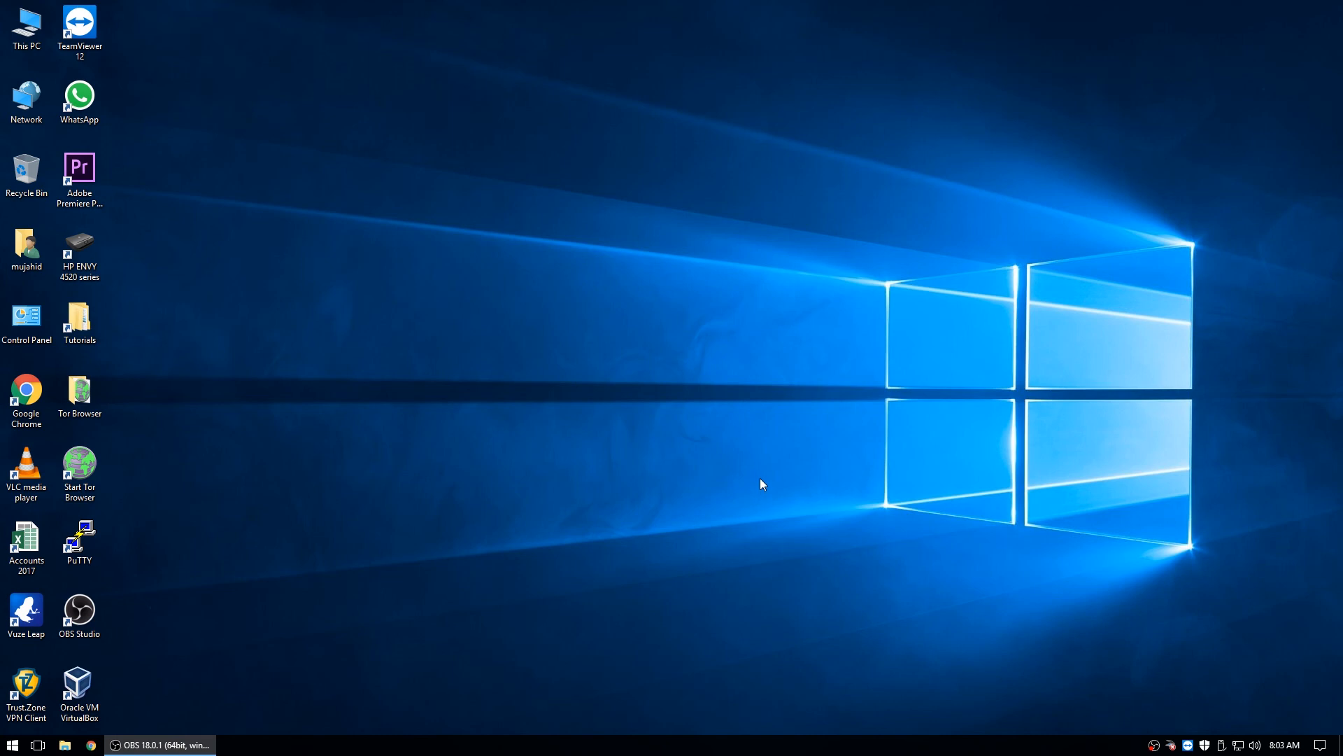
pyautogui.moveTo(121, 679)
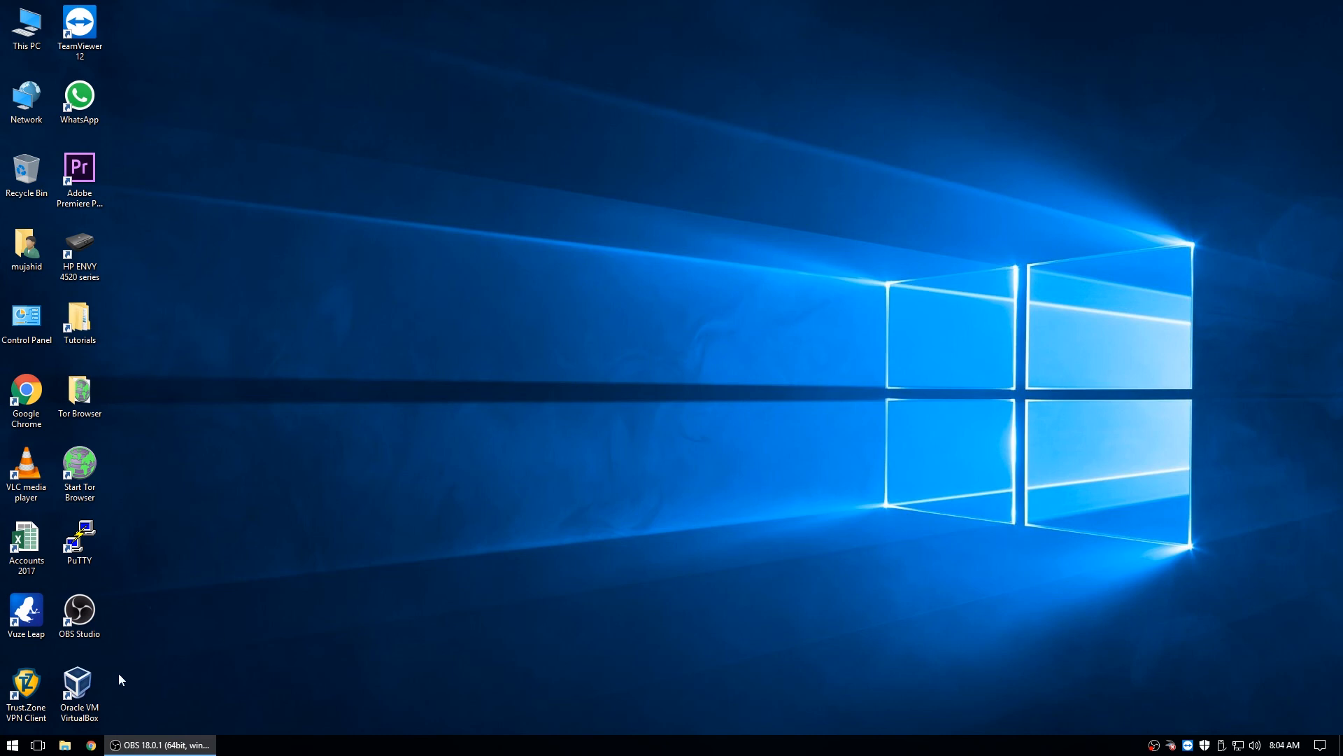
# Launch VirtualBox Manager from the desktop shortcut and select the win10 machine among nethserver and centos
pyautogui.doubleClick(79, 688)
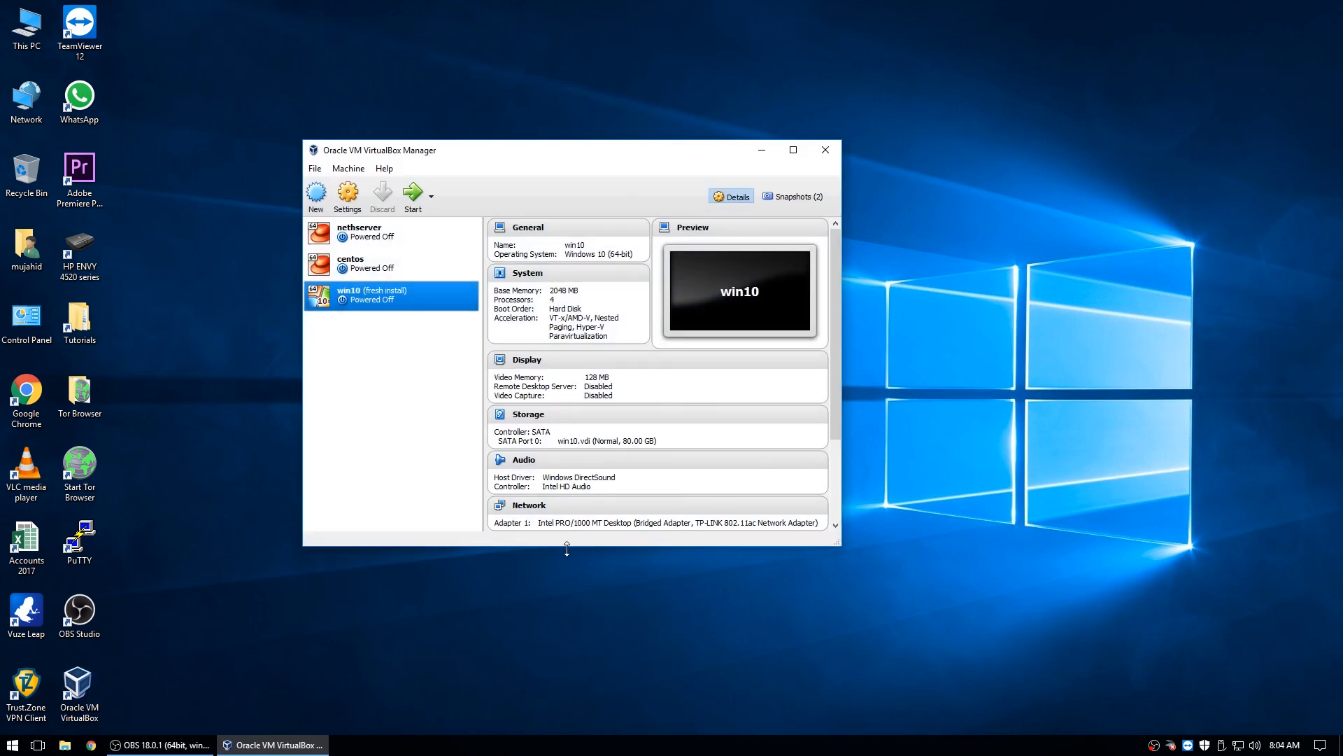
pyautogui.moveTo(367, 315)
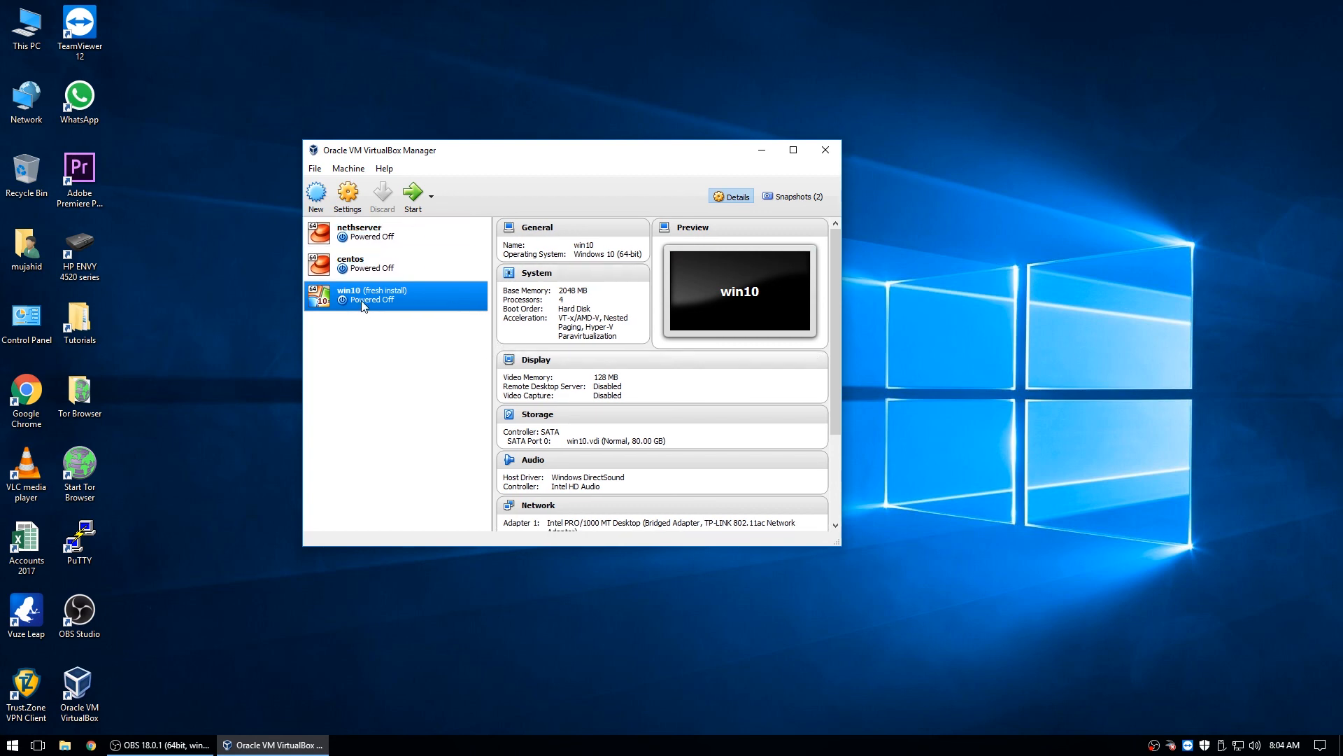
pyautogui.moveTo(351, 263)
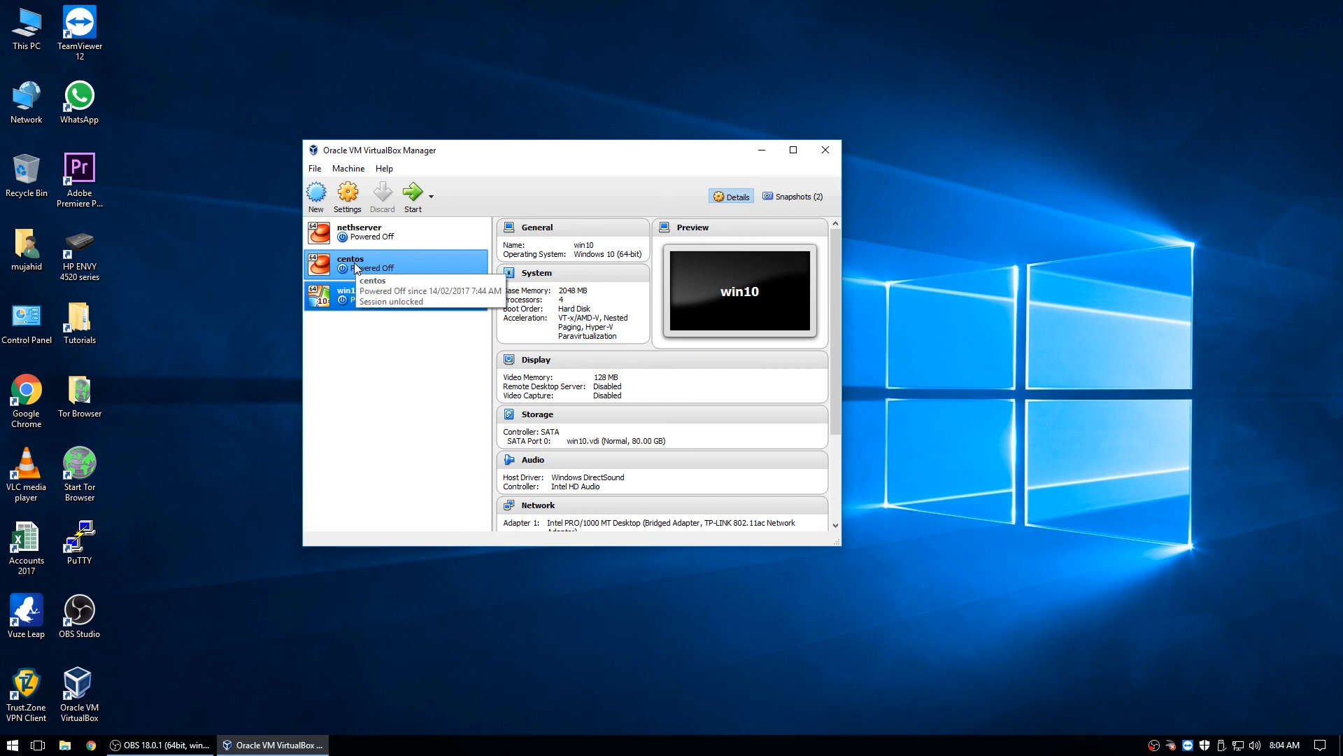
pyautogui.click(359, 231)
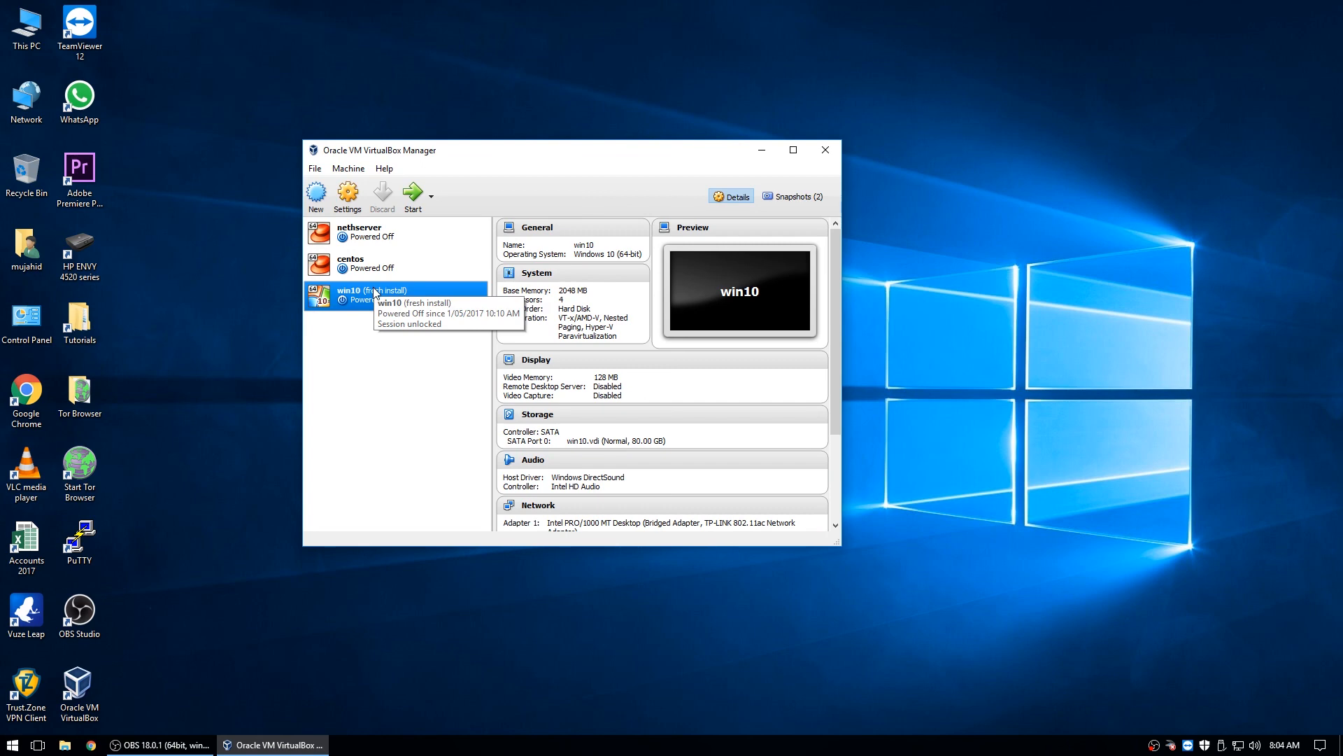
pyautogui.moveTo(392, 317)
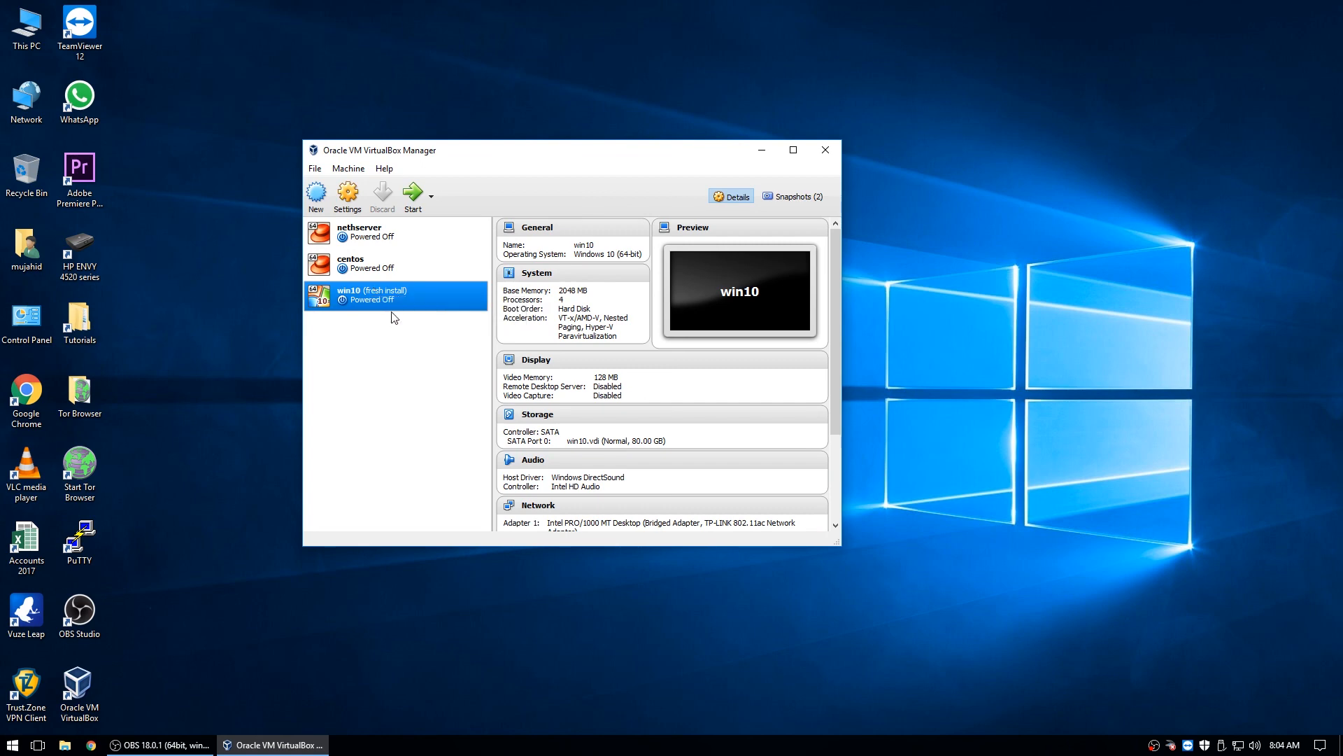
pyautogui.moveTo(407, 273)
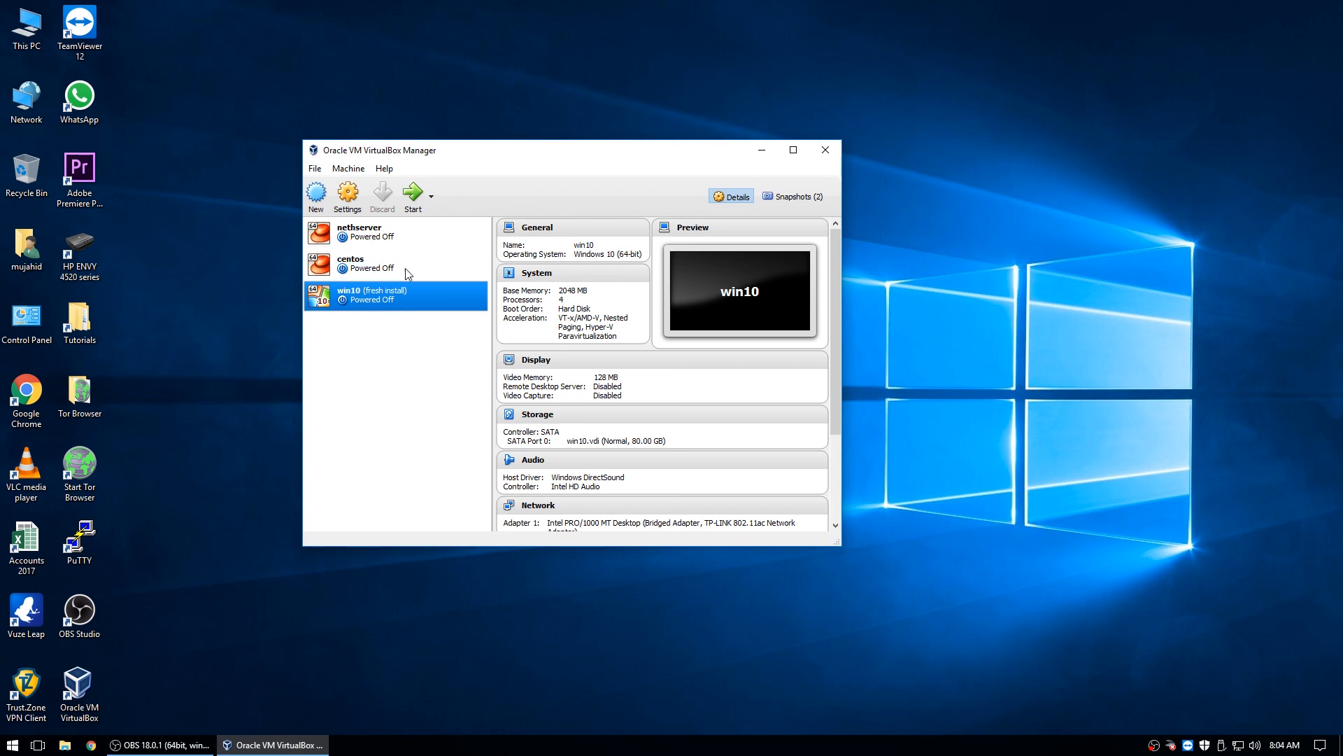
pyautogui.moveTo(426, 437)
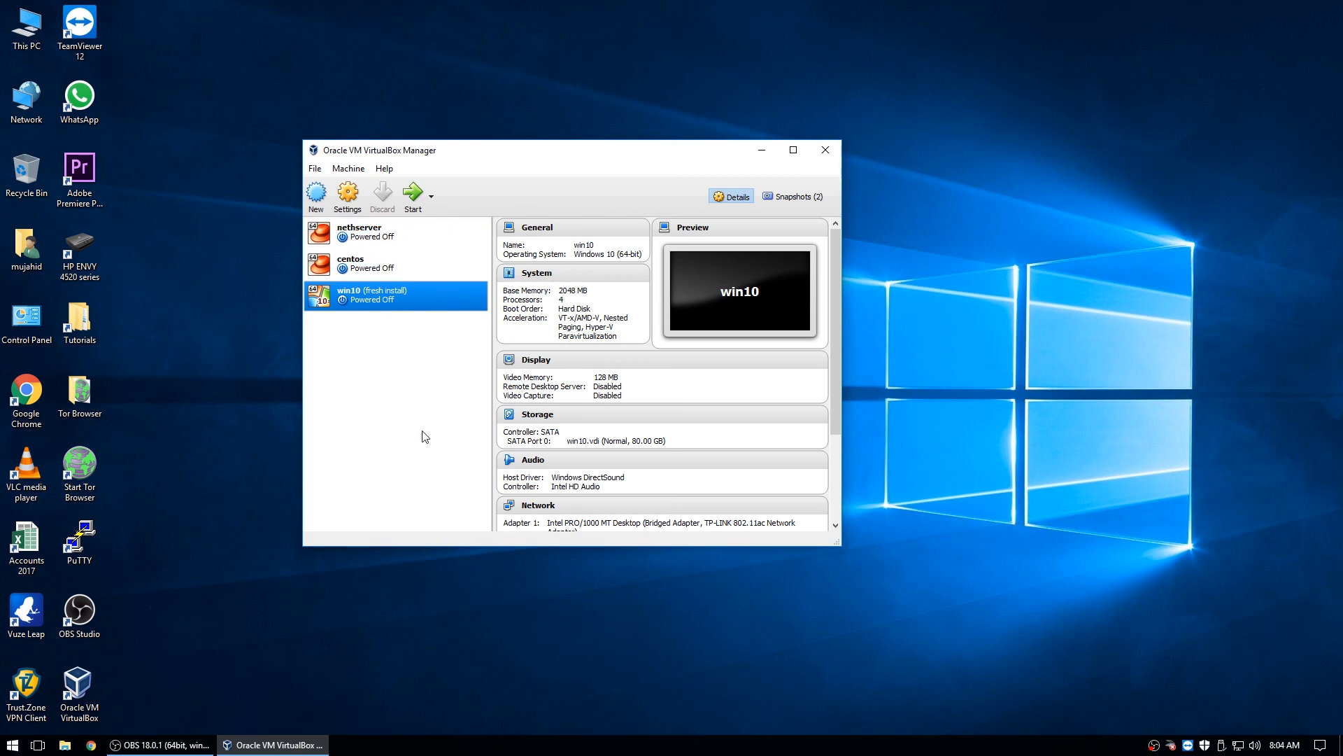